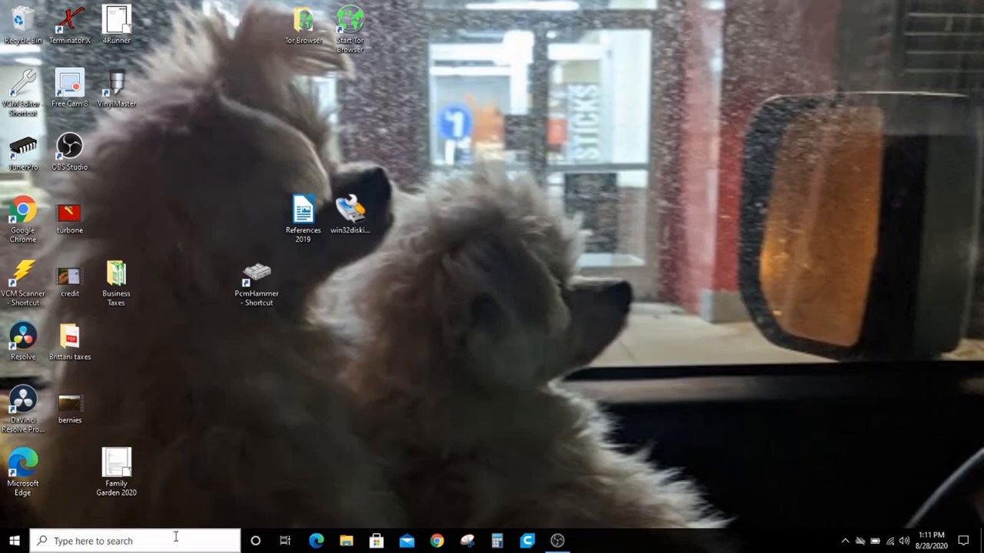
- Search 'blue' in Start, go to Bluetooth & other devices and switch Bluetooth on
type("blue")
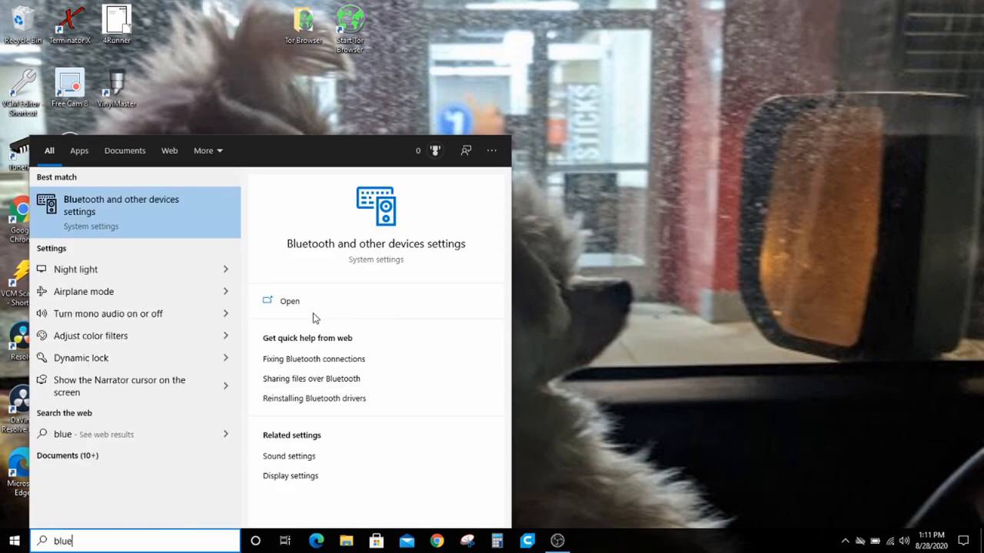
mouse_move(299, 309)
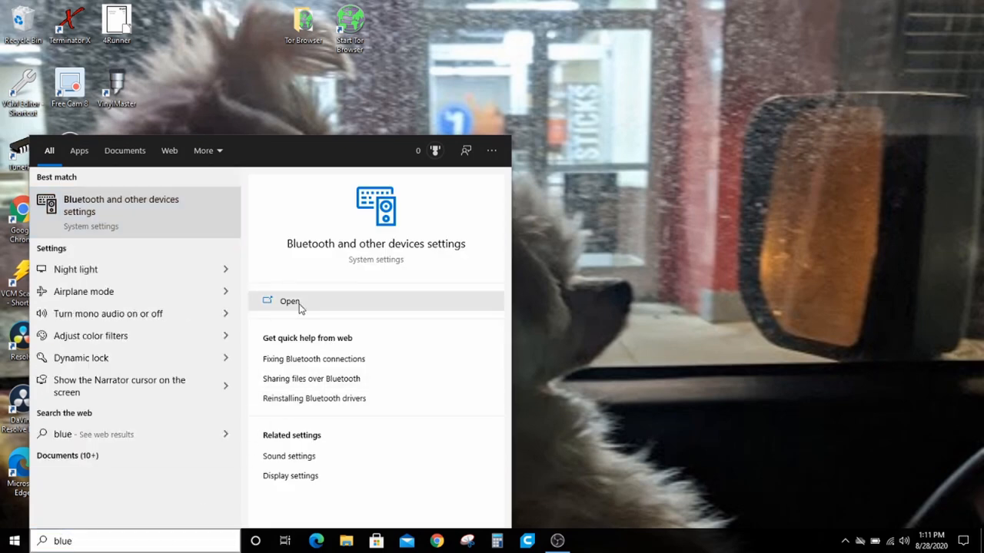
left_click(289, 301)
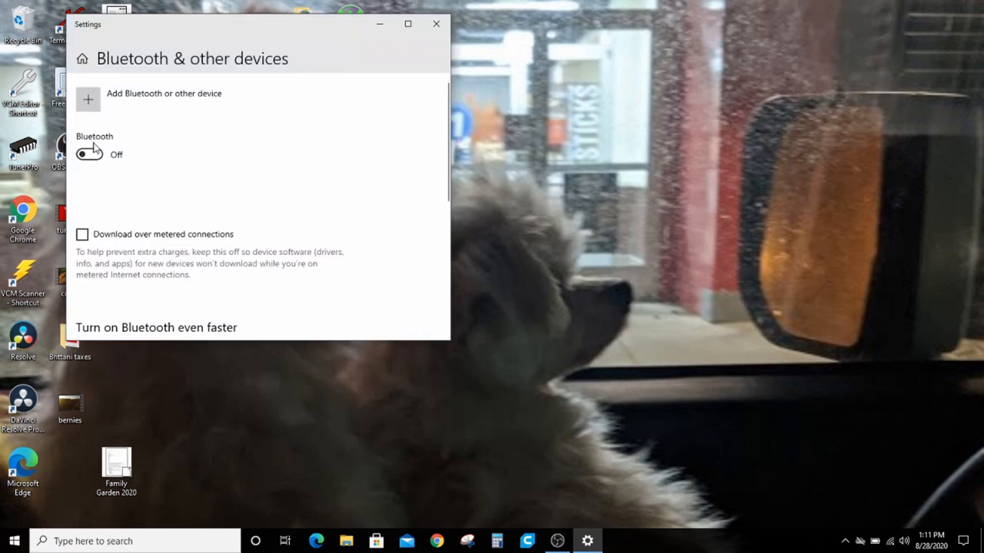
left_click(89, 154)
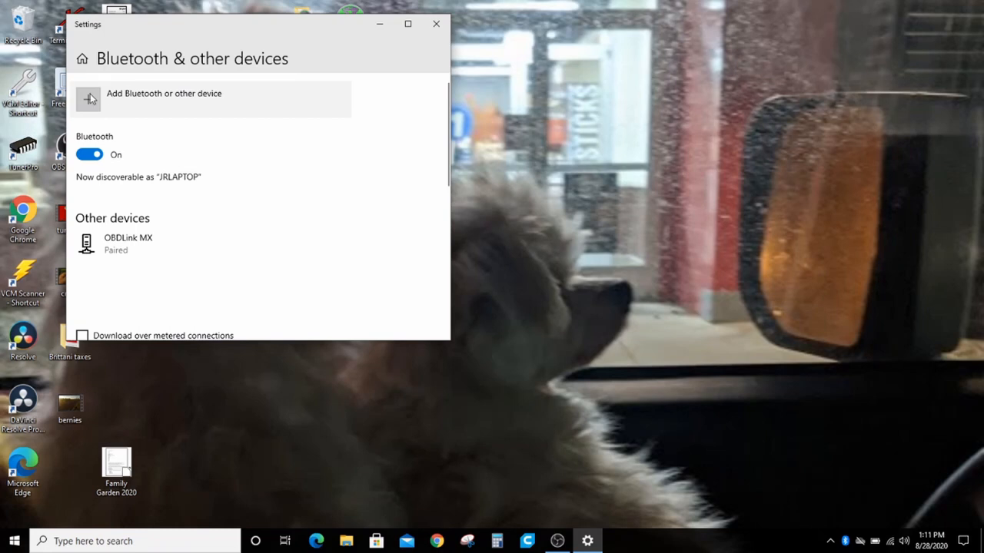
- Add the OBDLink MX as a Bluetooth device, confirm the matching PIN and finish pairing
left_click(163, 98)
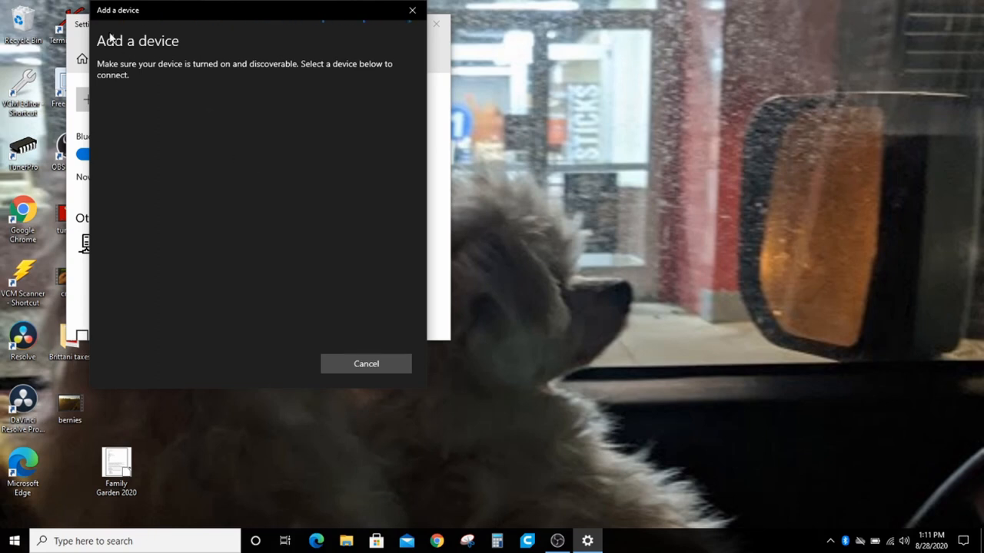
mouse_move(241, 80)
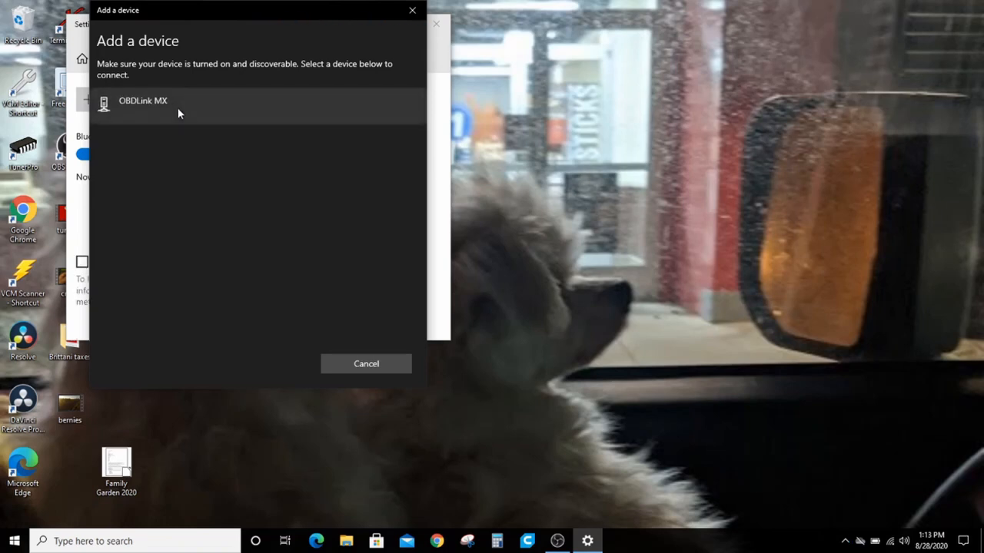
left_click(154, 101)
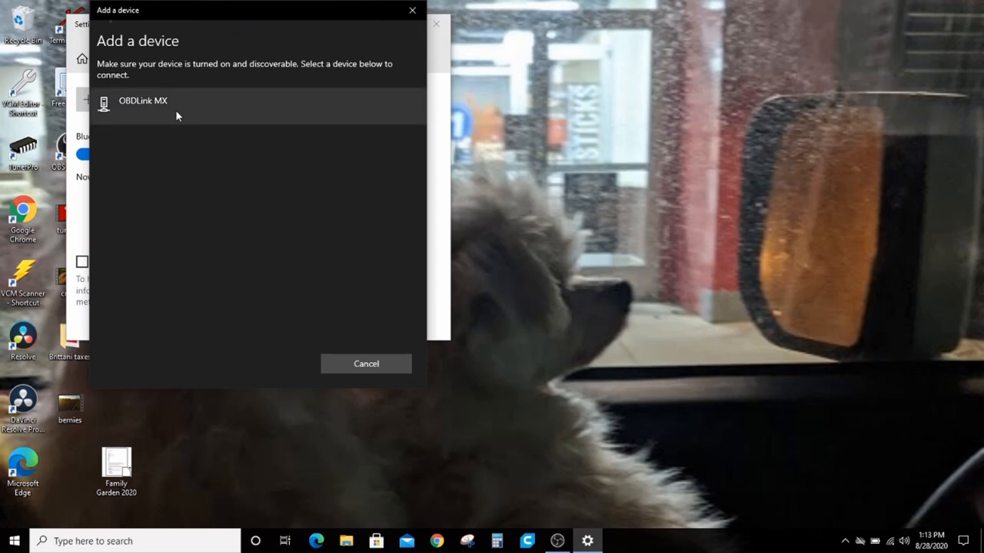
left_click(154, 105)
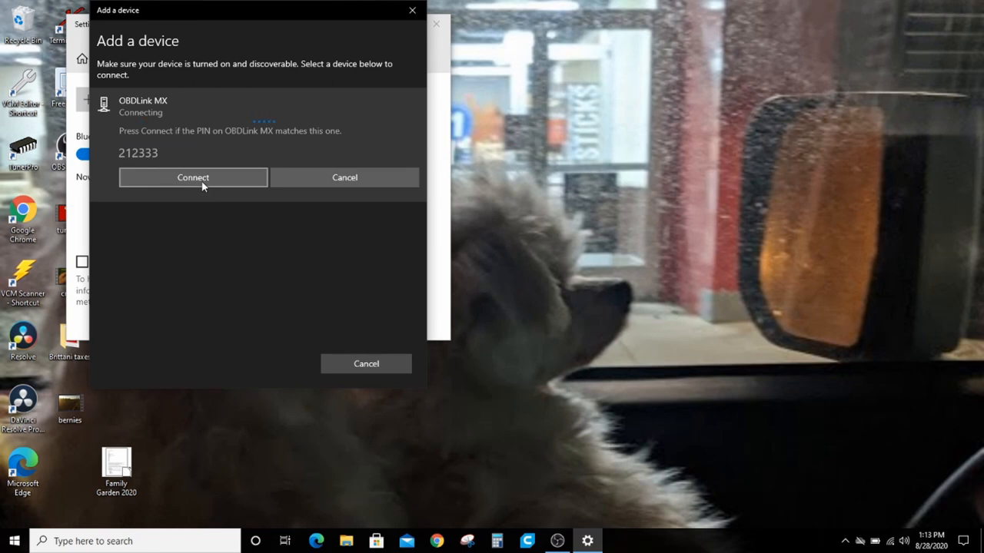
left_click(193, 178)
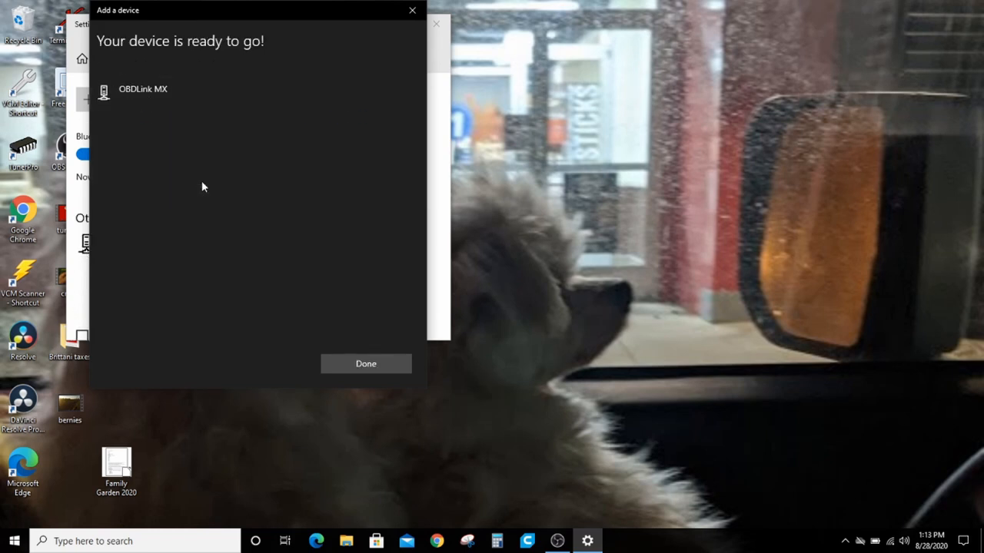
left_click(365, 363)
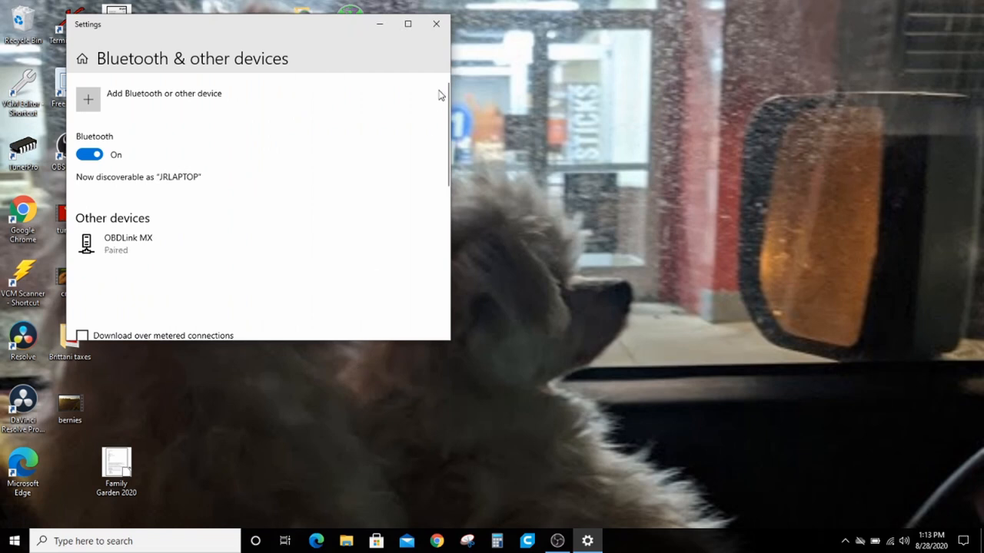
- Close Settings, find Device Manager via 'devi' search and check the Bluetooth serial ports COM6 and COM7
left_click(433, 25)
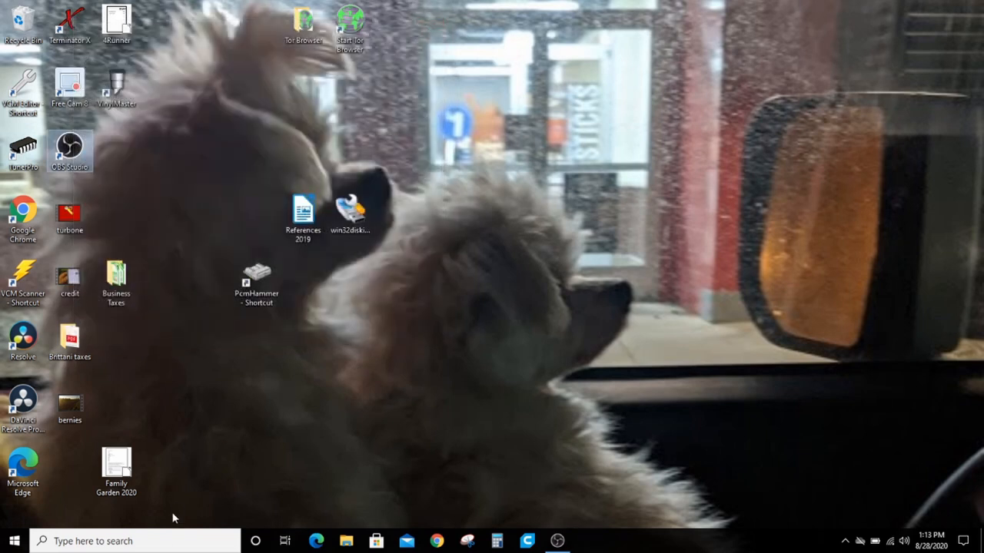
left_click(136, 541)
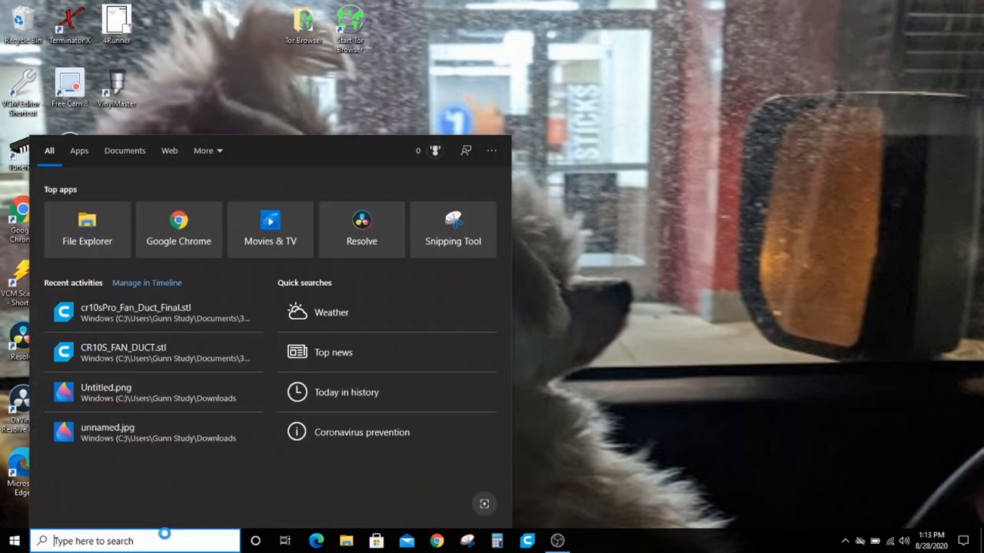
type("devi")
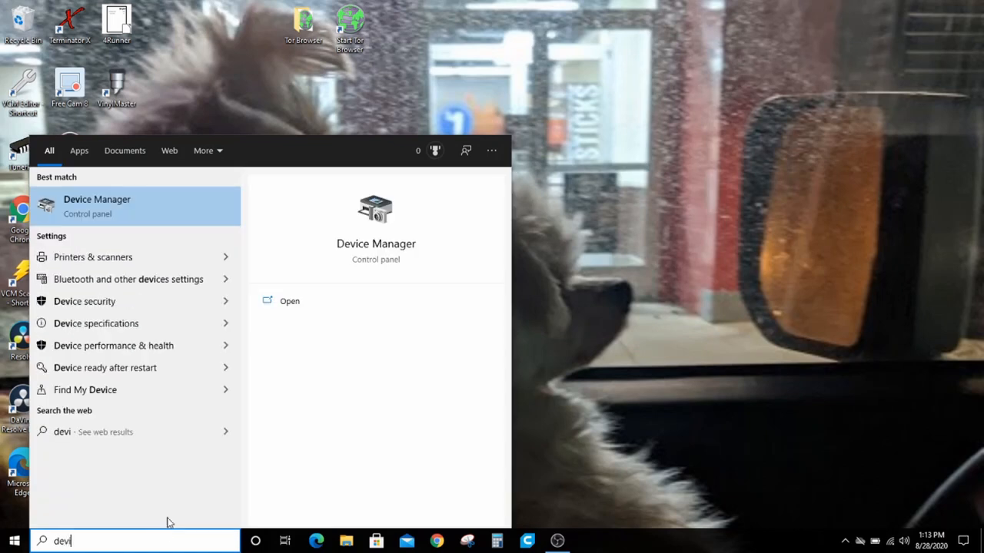
mouse_move(287, 301)
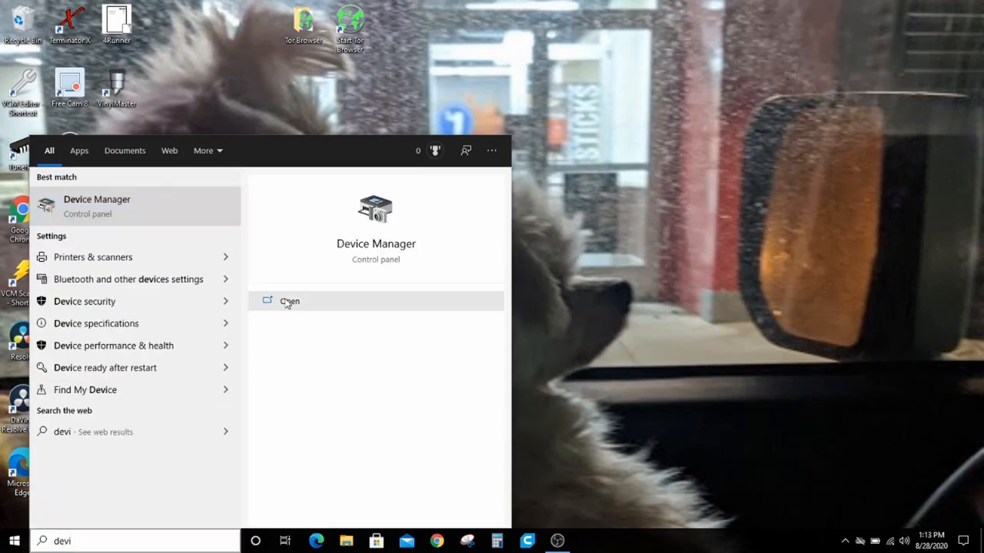
left_click(289, 299)
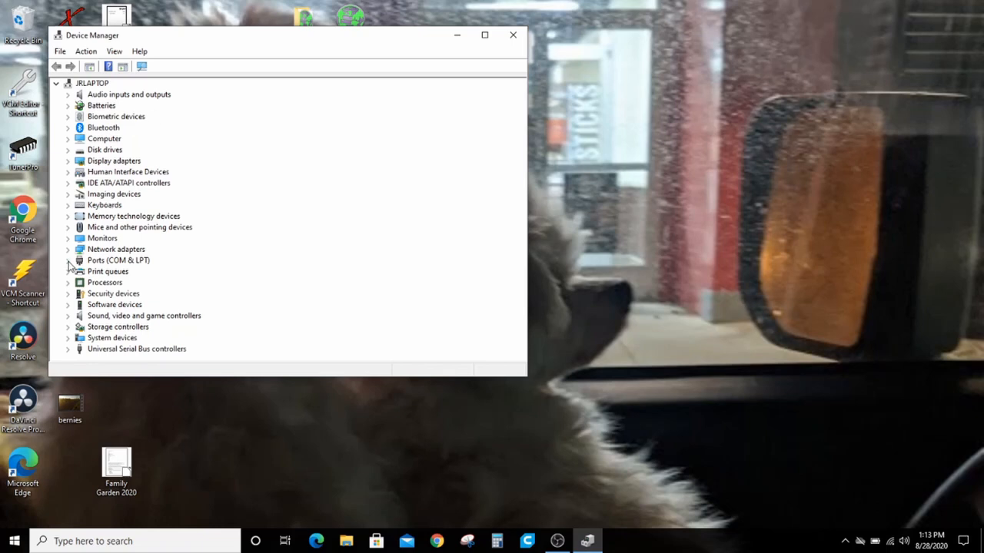
left_click(67, 260)
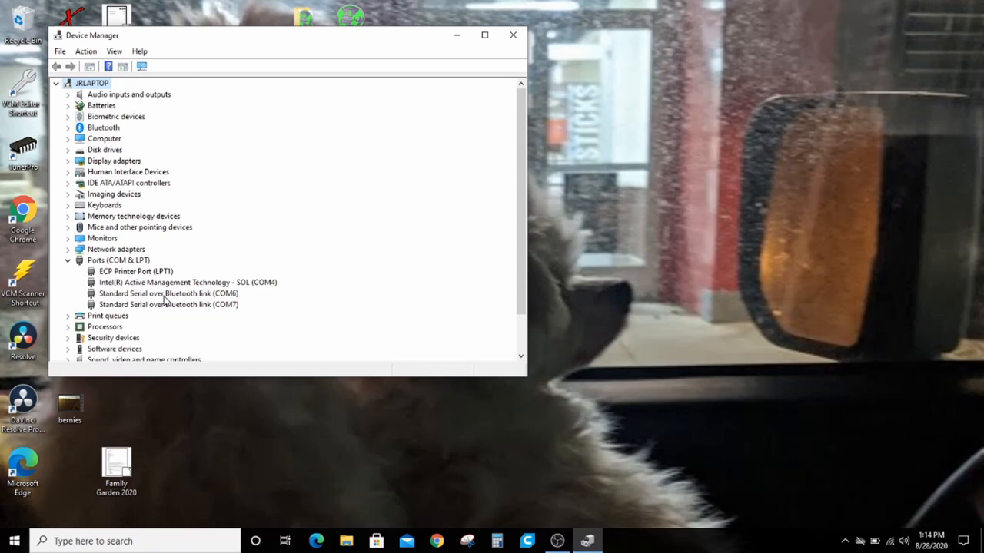
mouse_move(349, 228)
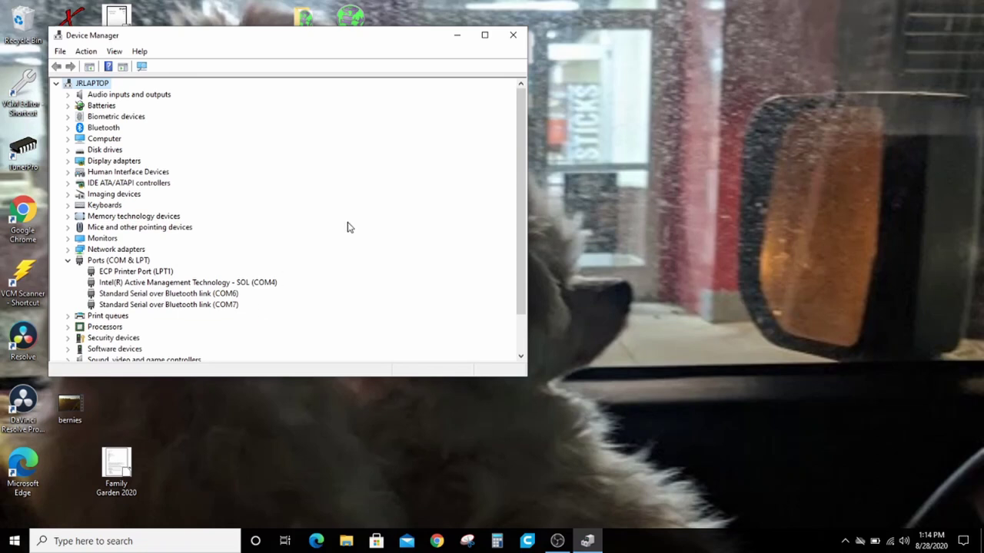
left_click(513, 35)
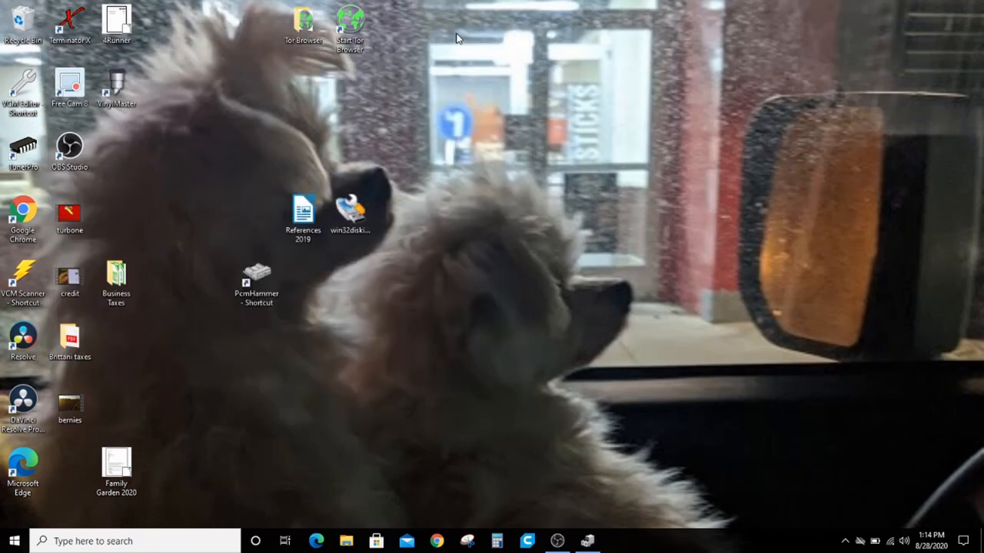
mouse_move(428, 505)
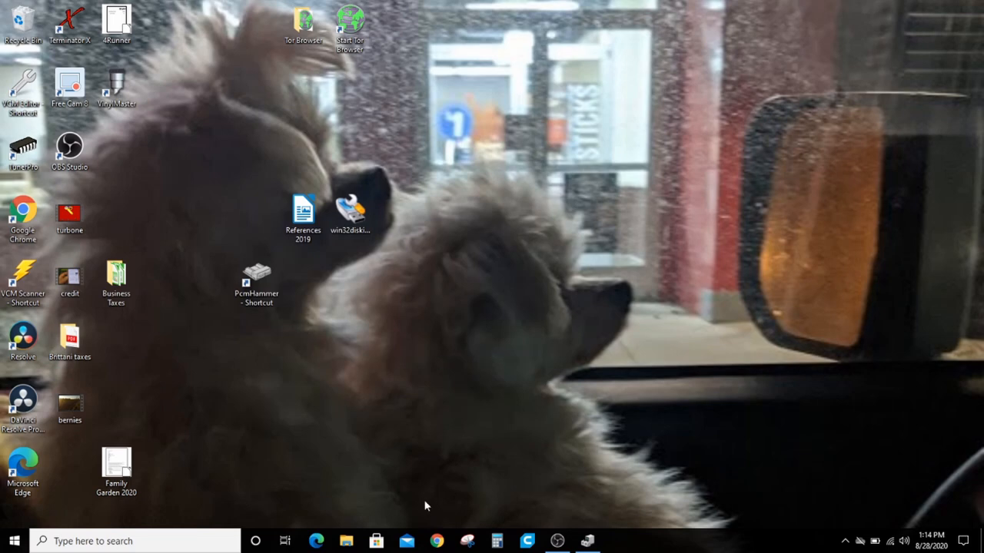
- Search 'pcmhammer' in Chrome and read the GitHub wiki down to 'Where can I get it?'
left_click(431, 541)
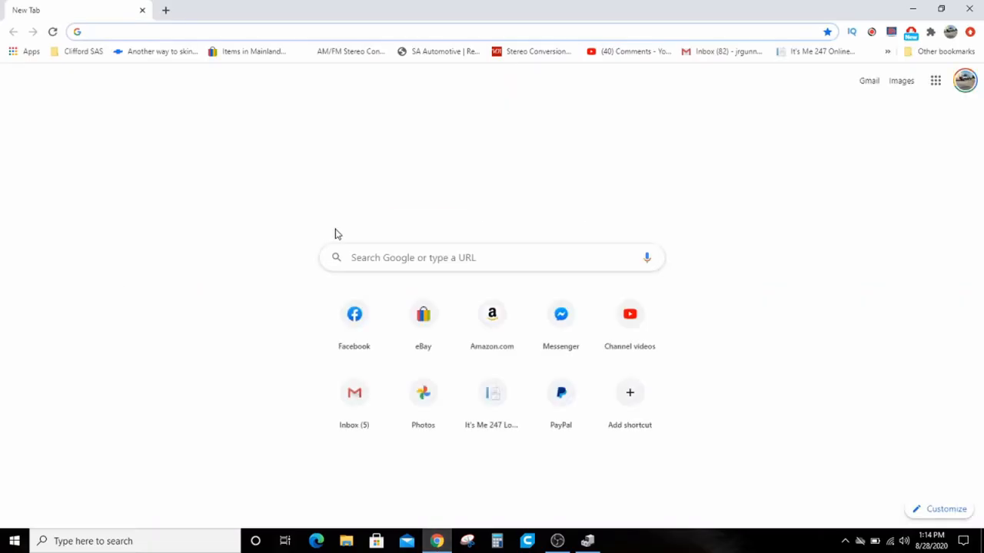
type("pcmhammer")
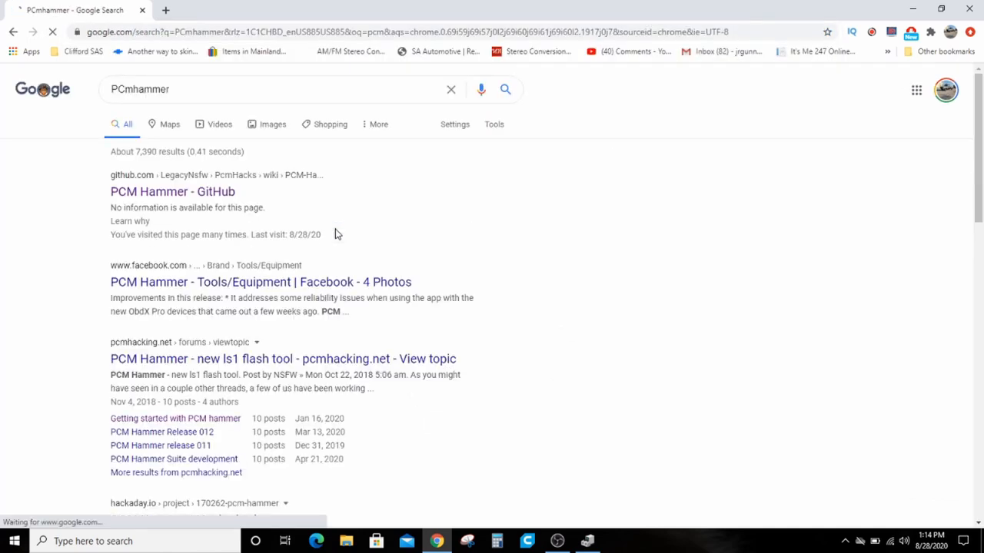
left_click(172, 190)
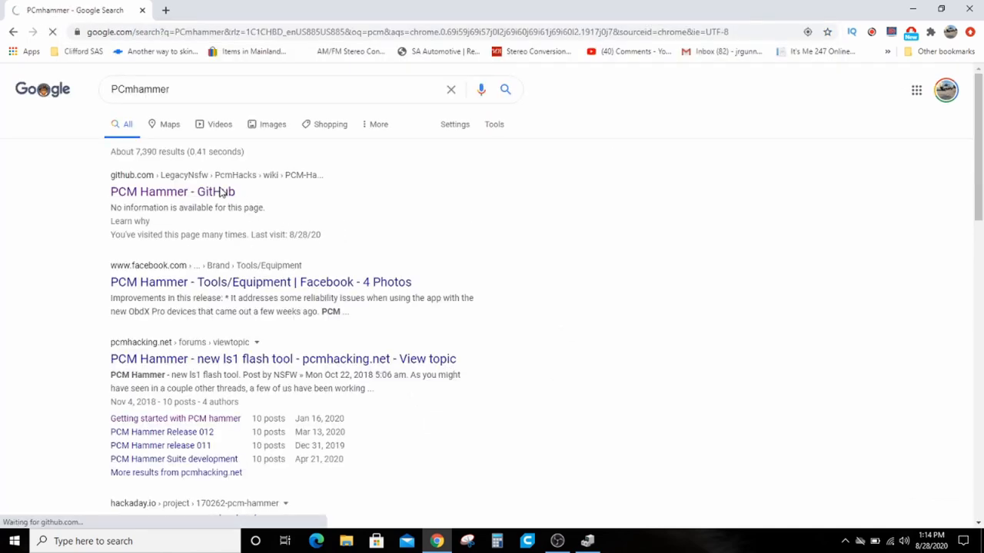
left_click(172, 190)
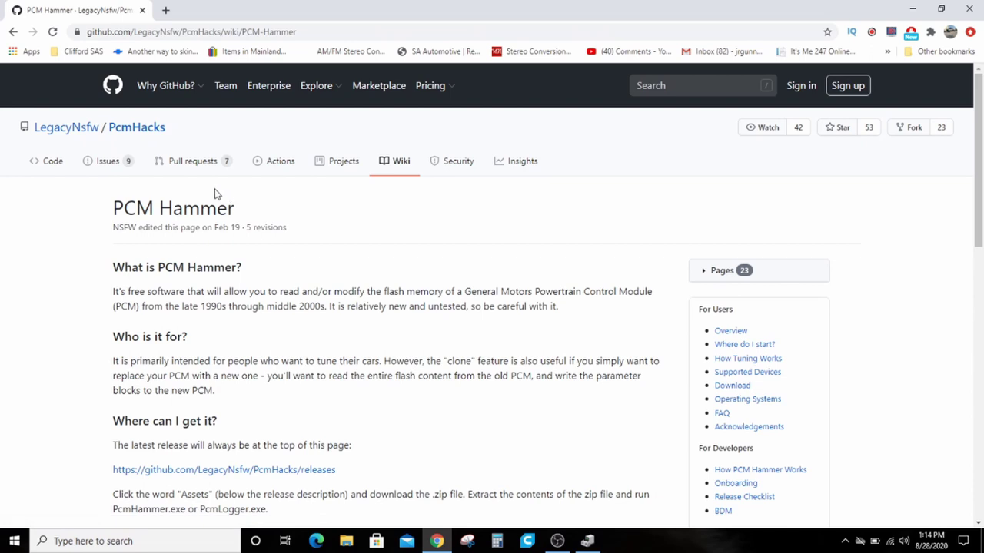
mouse_move(67, 225)
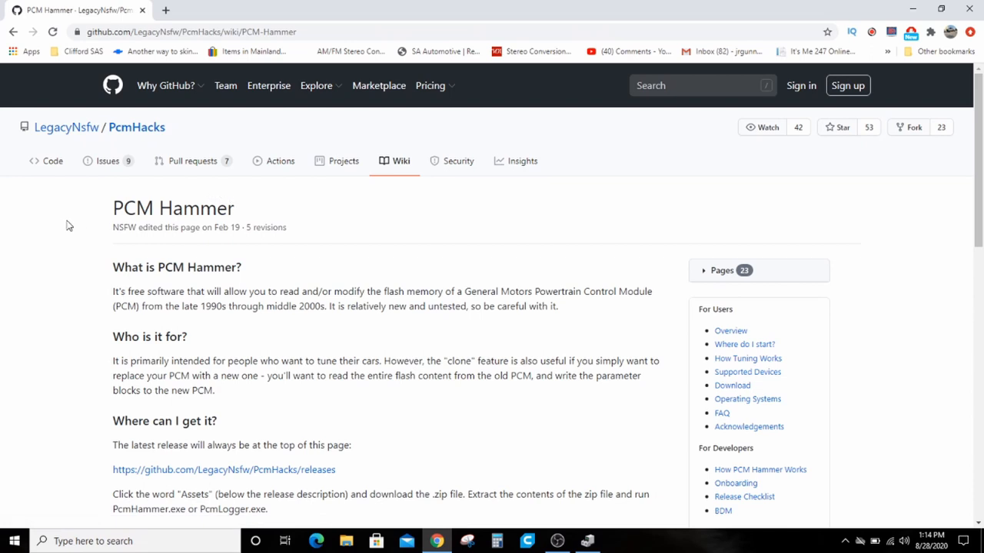
mouse_move(80, 239)
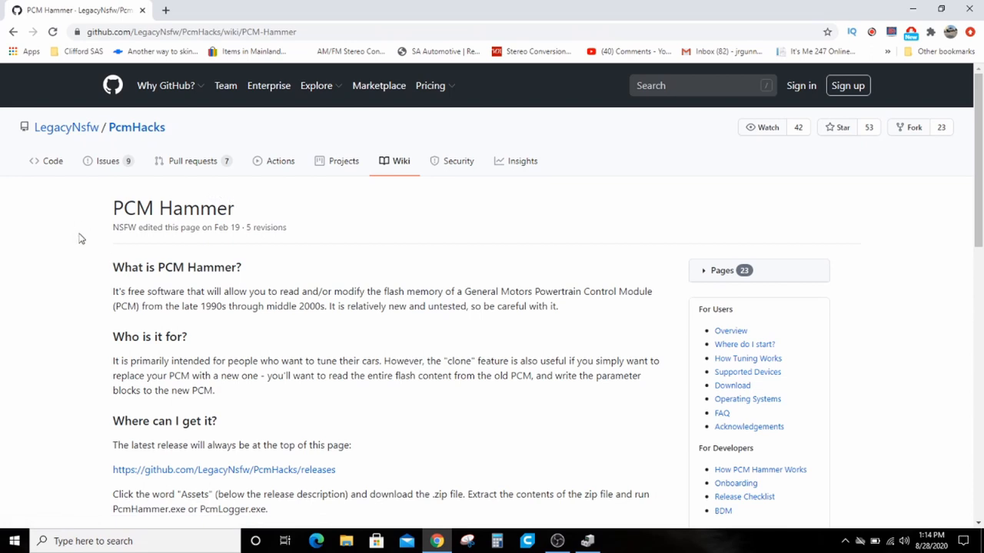
scroll("down", 3)
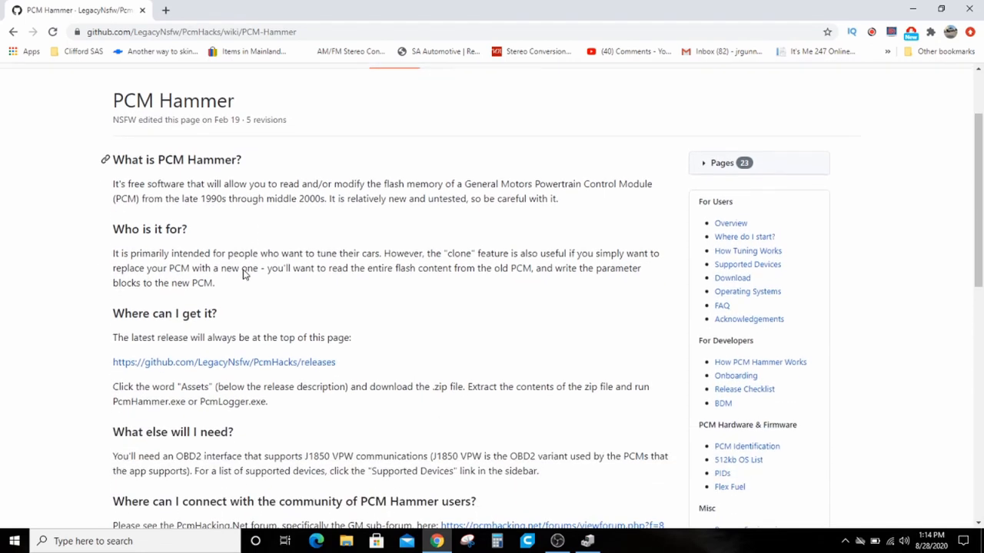
scroll("down", 3)
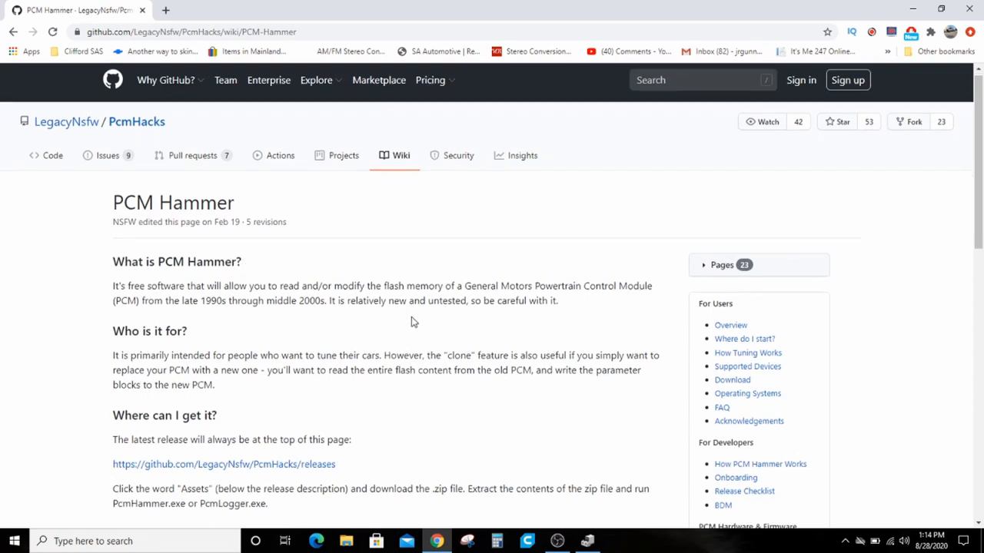
scroll("down", 3)
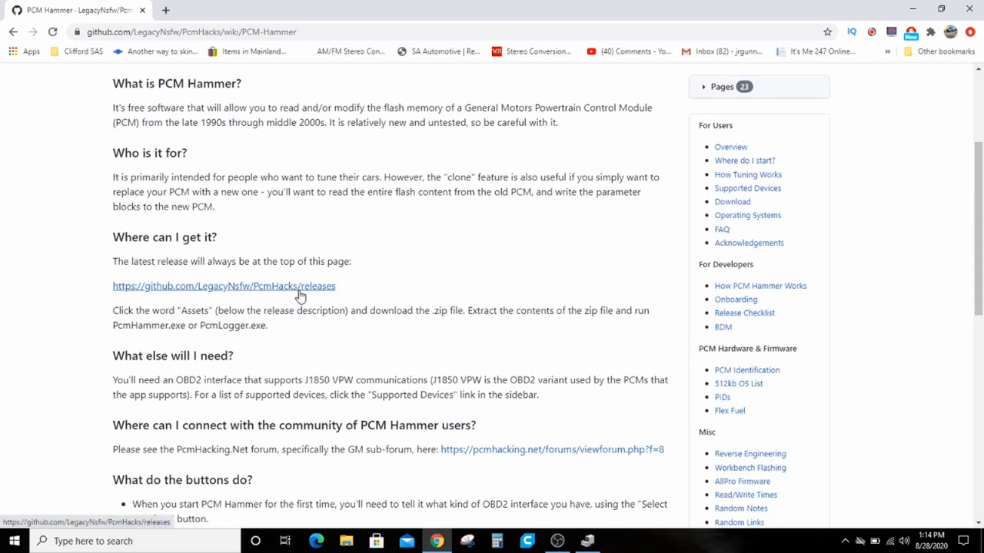
- Review the releases page down to Release 14 and its PcmHammer014.zip asset
left_click(223, 285)
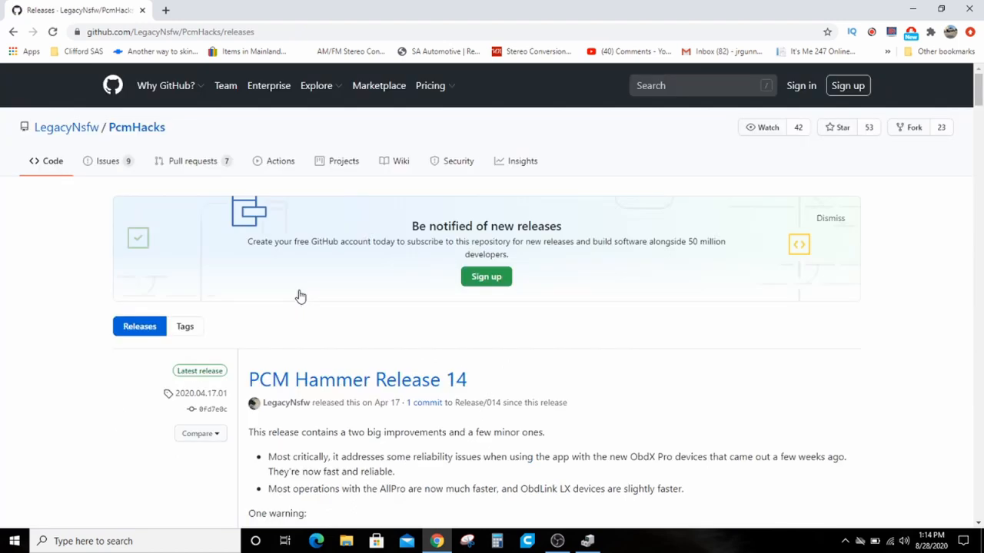
scroll("down", 3)
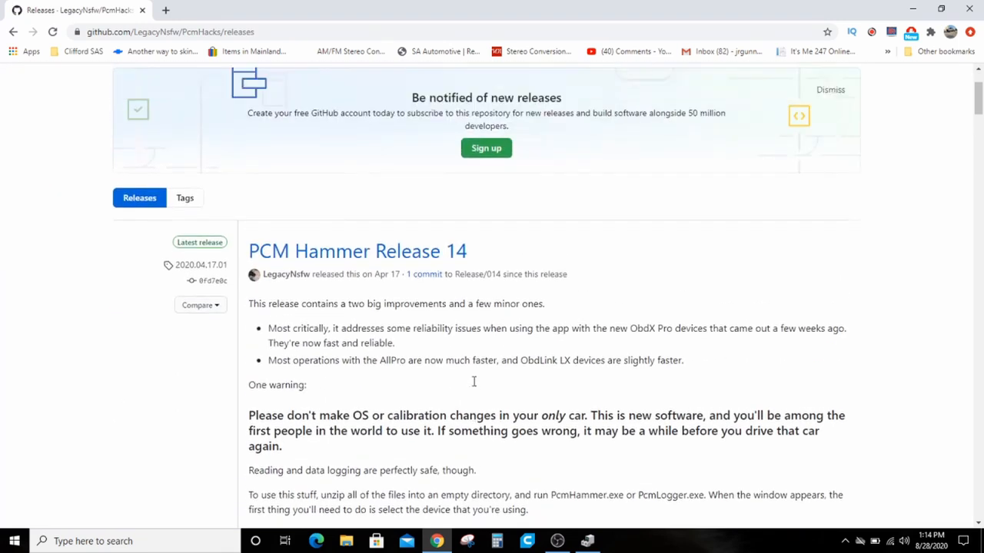
scroll("down", 3)
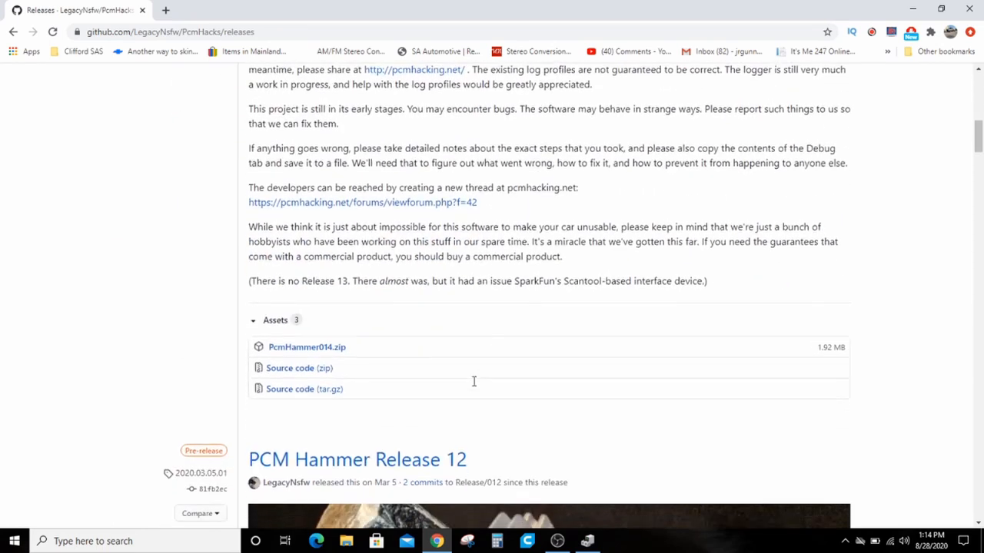
scroll("down", 3)
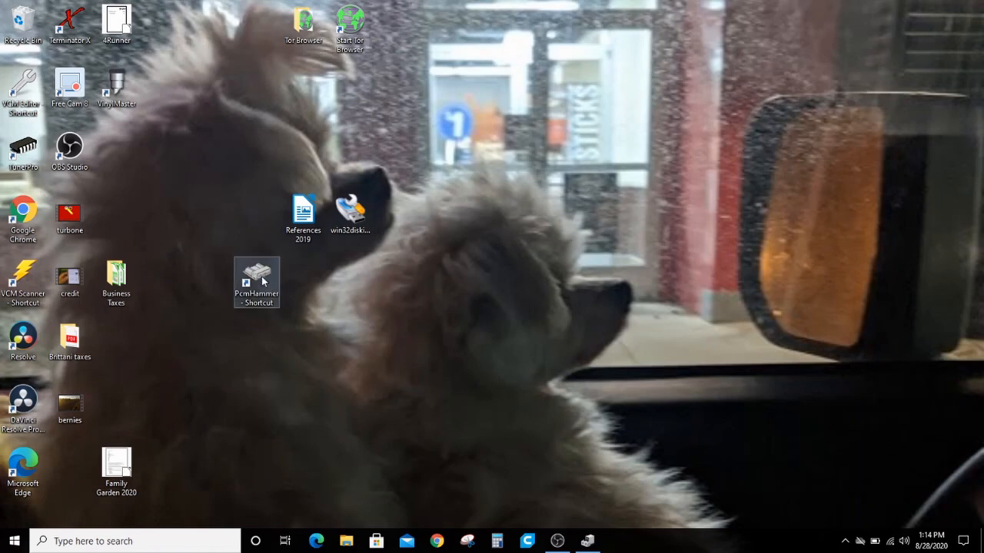
mouse_move(261, 280)
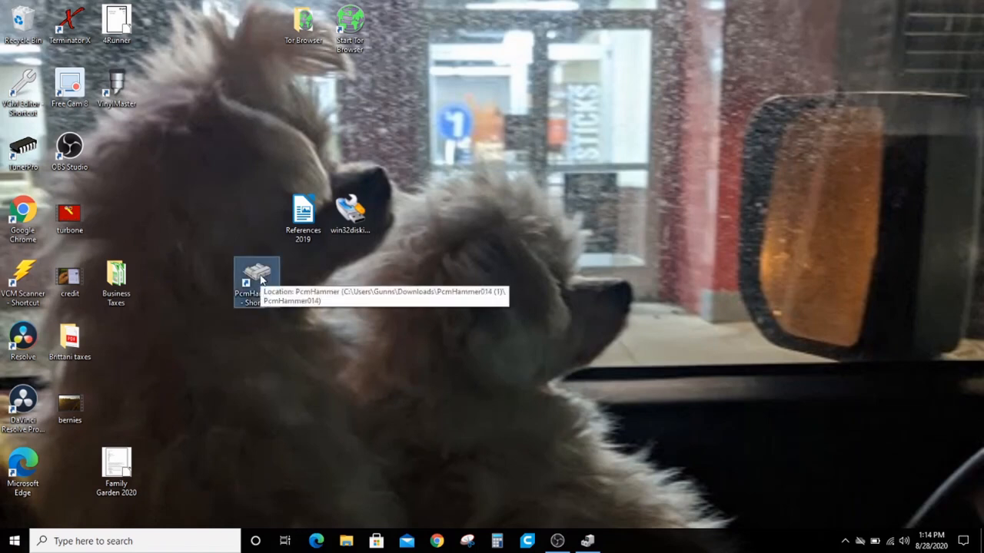
- Launch PCM Hammer and select ObdLink or AllPro on COM6 as the connected device
double_click(257, 275)
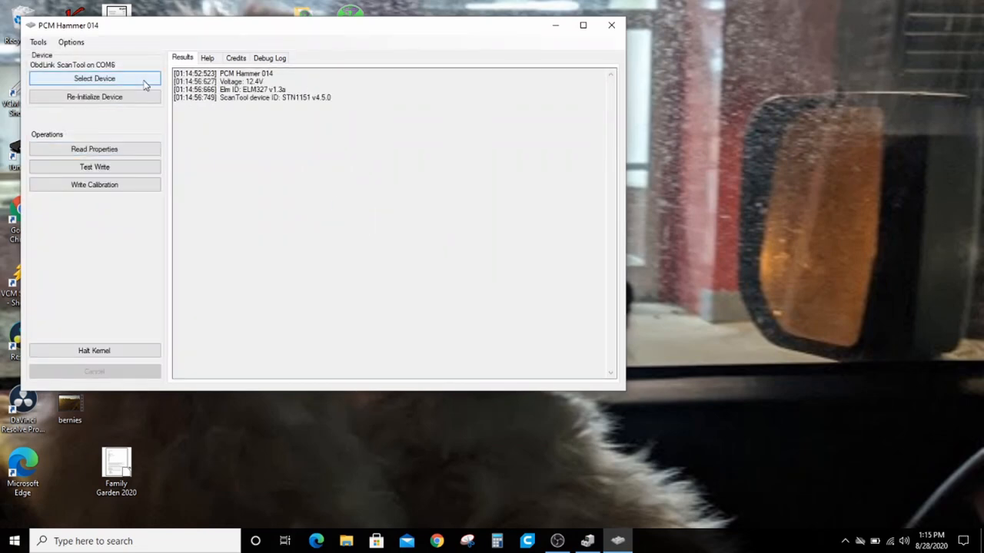
left_click(94, 78)
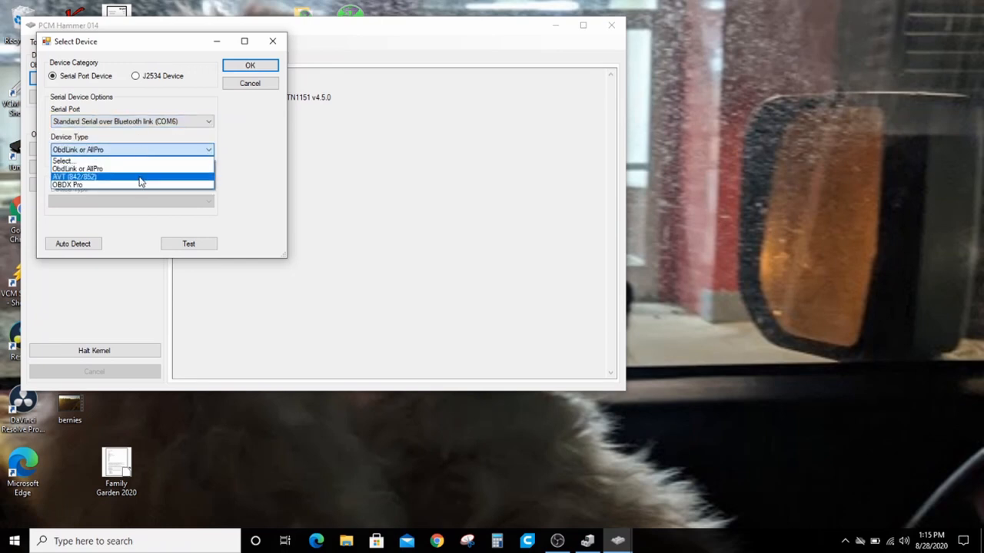
mouse_move(150, 187)
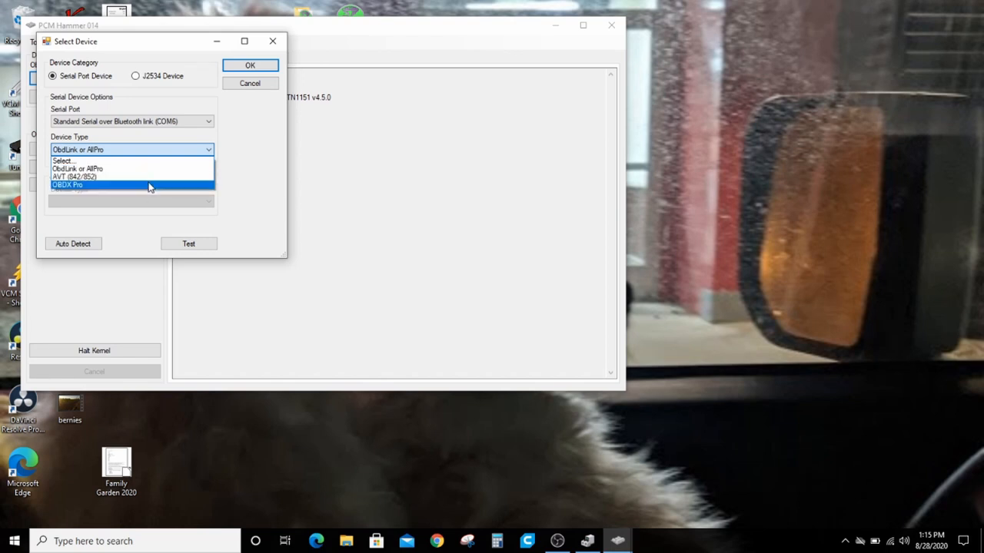
mouse_move(157, 172)
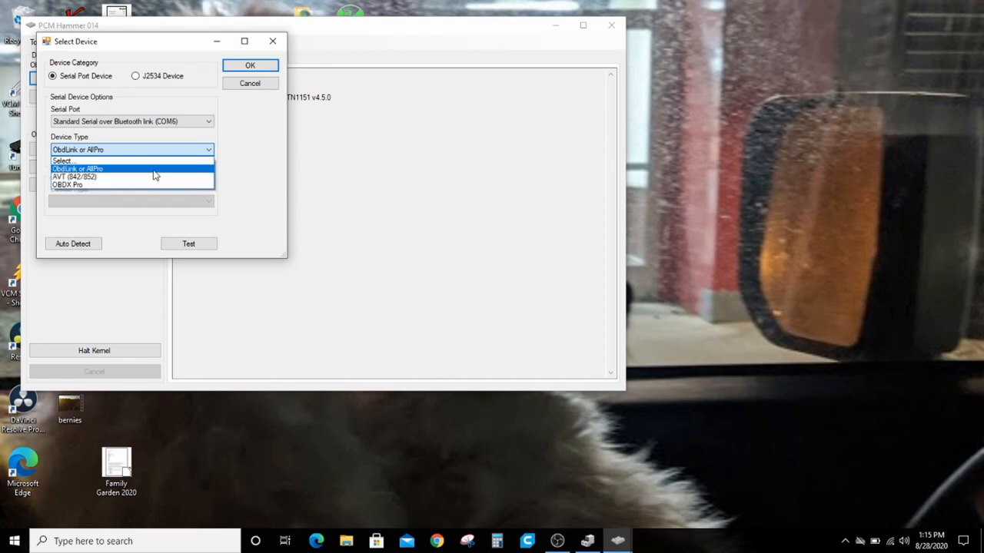
left_click(85, 167)
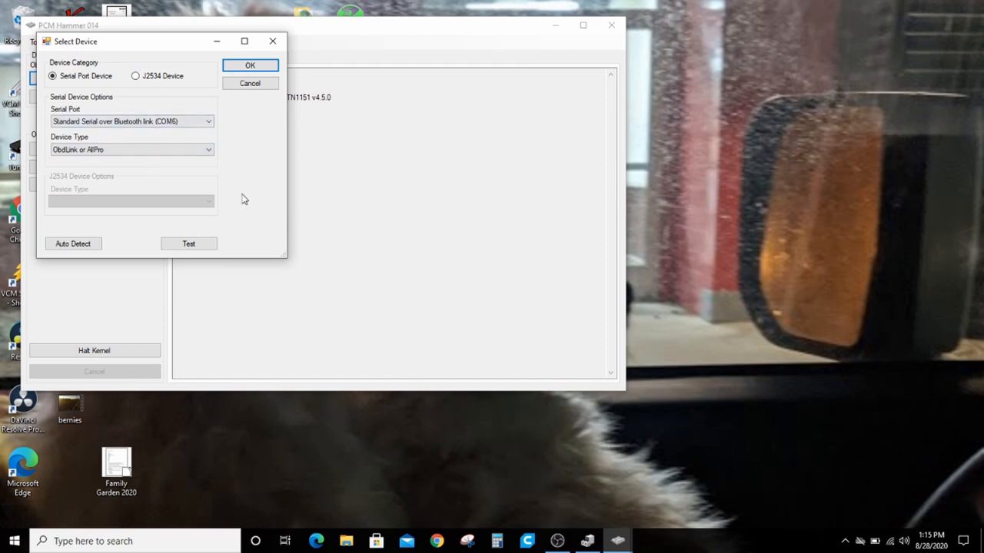
left_click(252, 65)
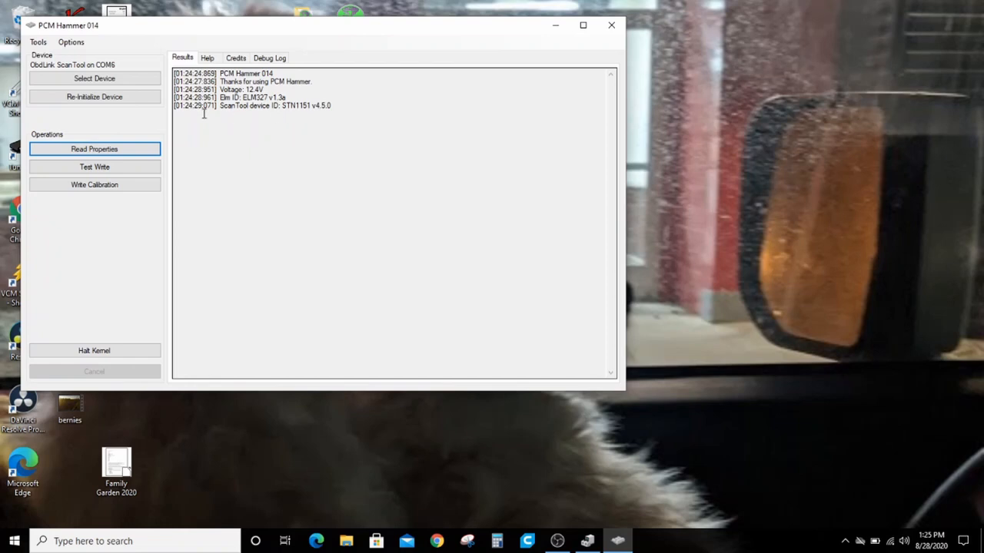
left_click(43, 40)
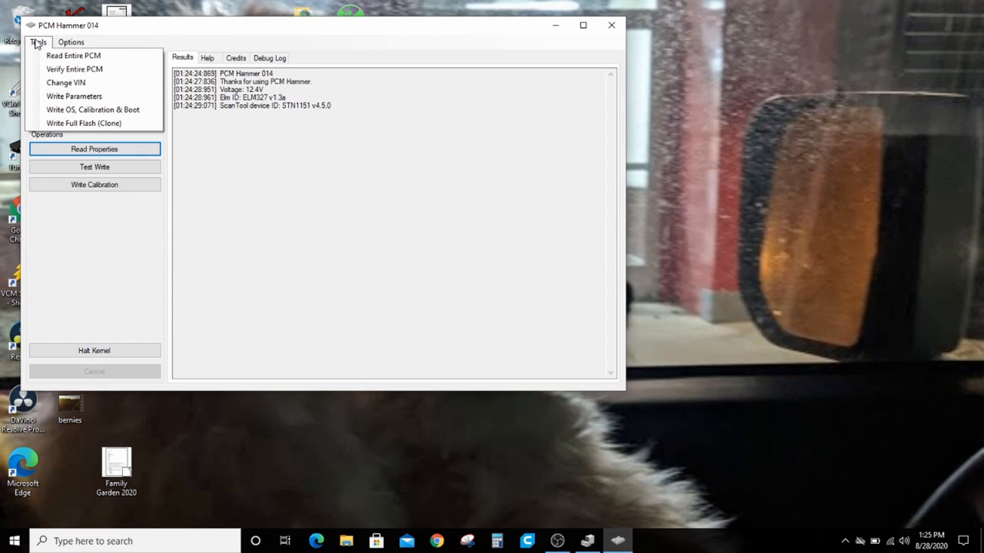
mouse_move(80, 70)
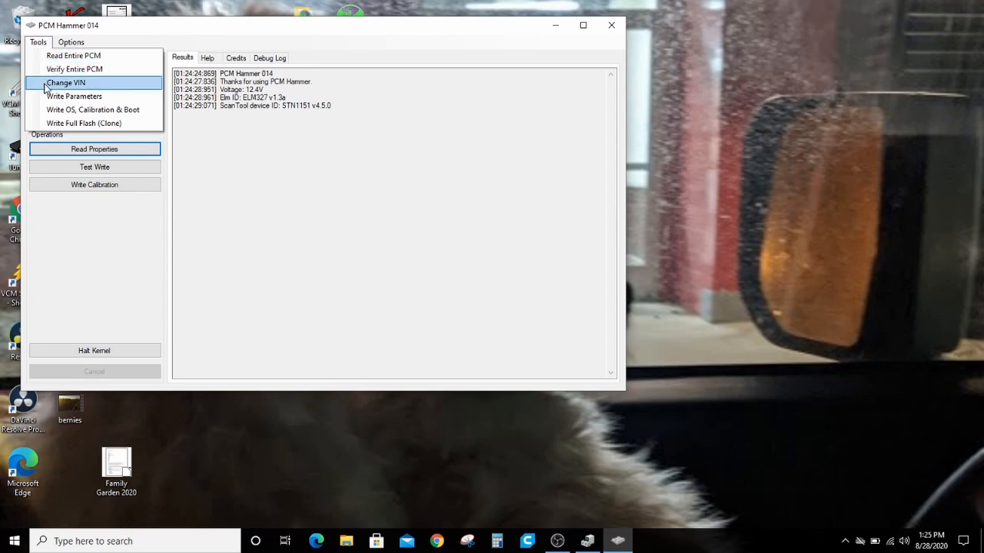
mouse_move(120, 90)
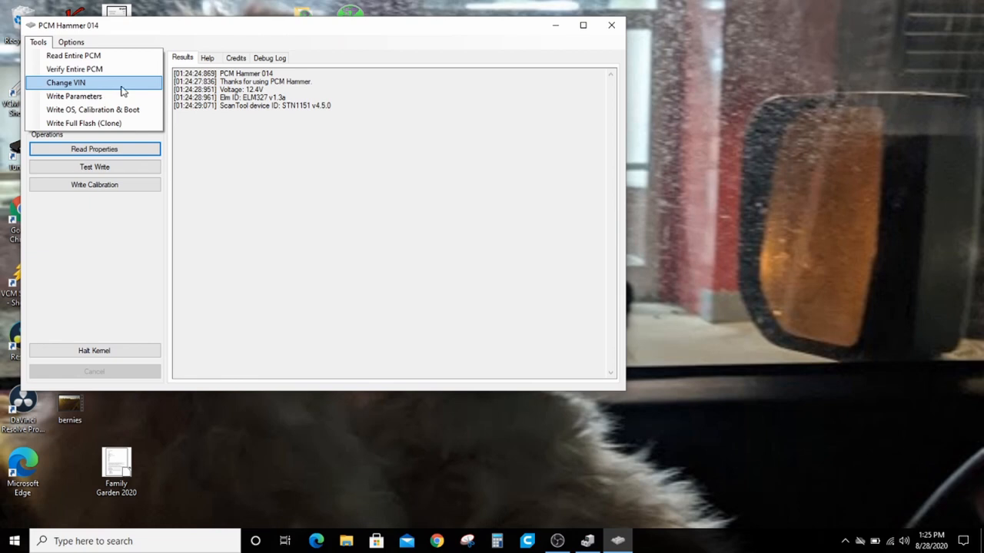
mouse_move(92, 95)
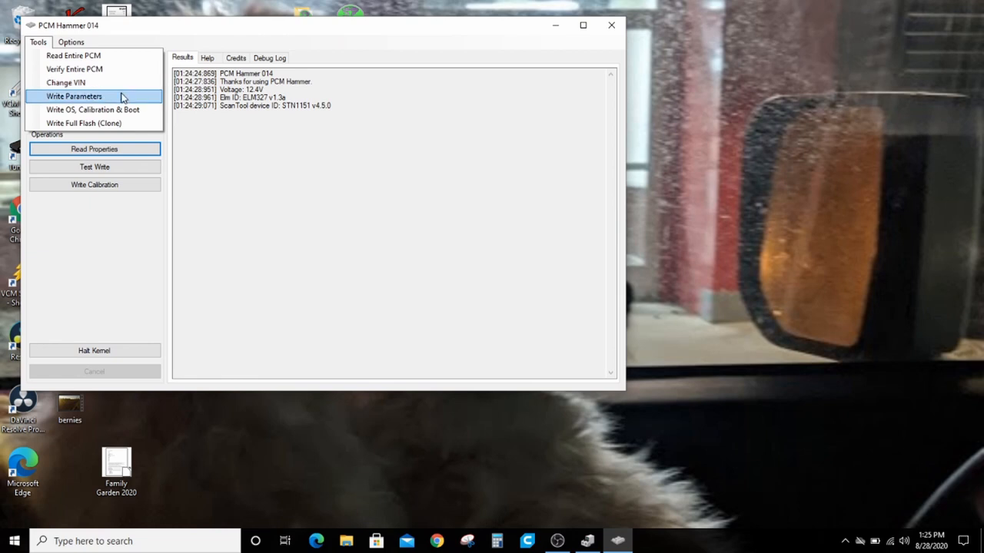
mouse_move(126, 114)
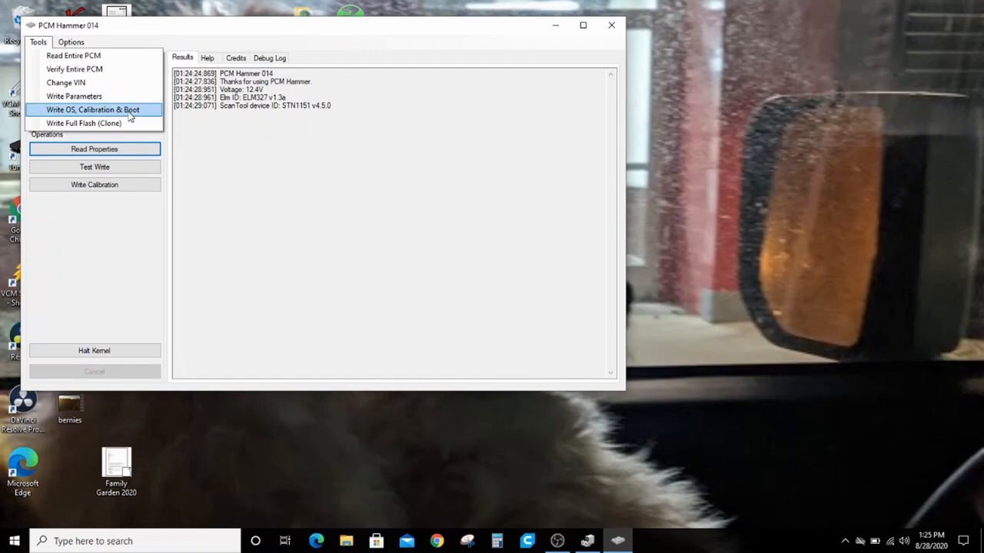
mouse_move(85, 123)
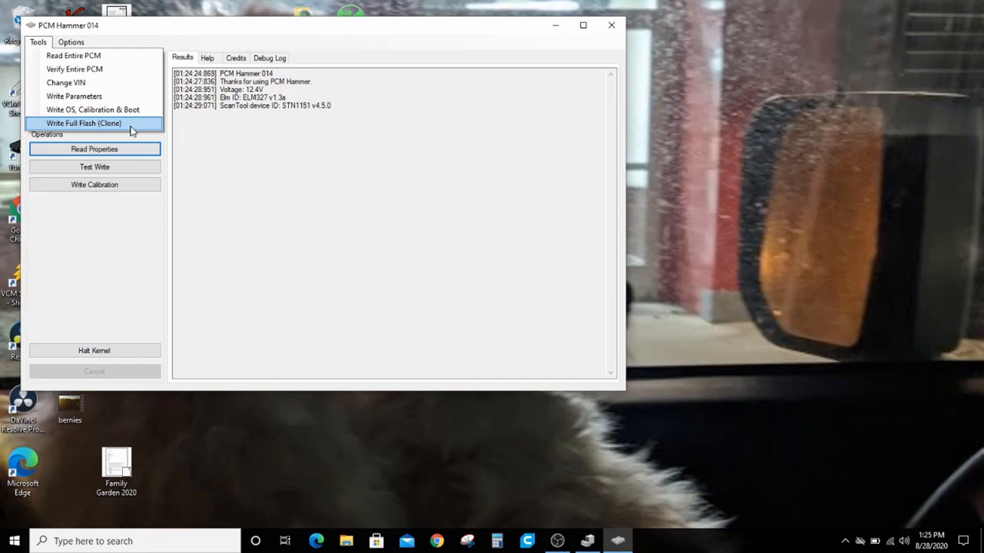
mouse_move(135, 116)
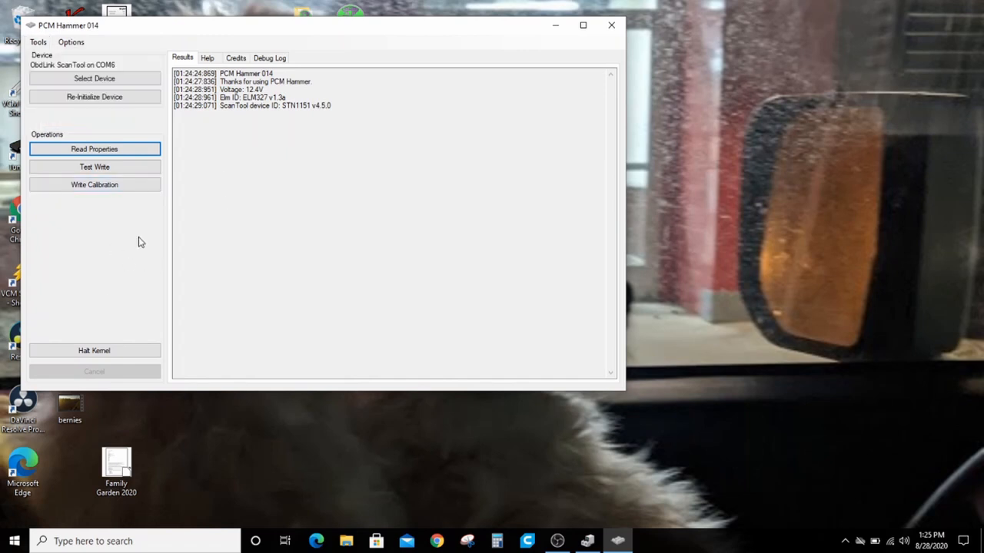
- Read the PCM's properties so the log lists its VIN, OS ID and calibration details
left_click(93, 148)
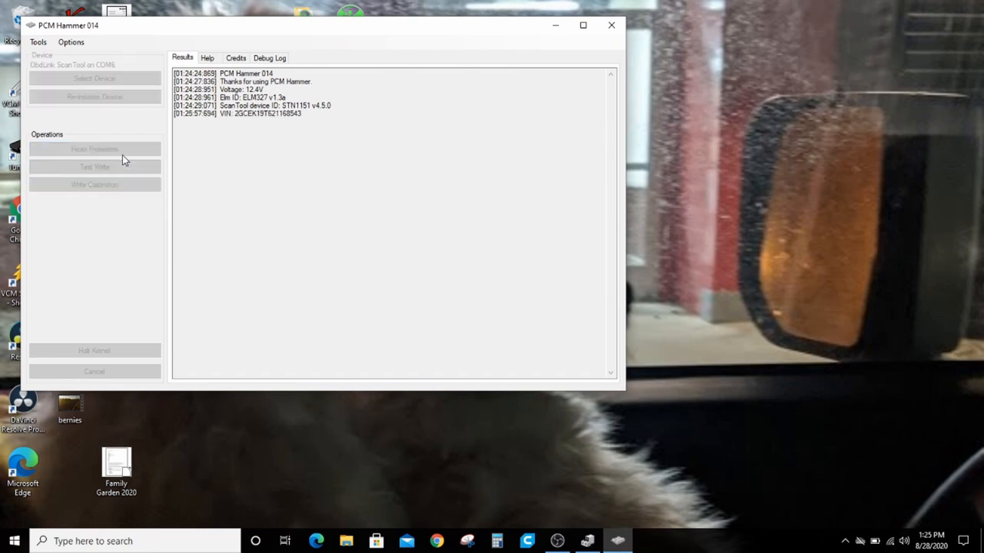
left_click(95, 148)
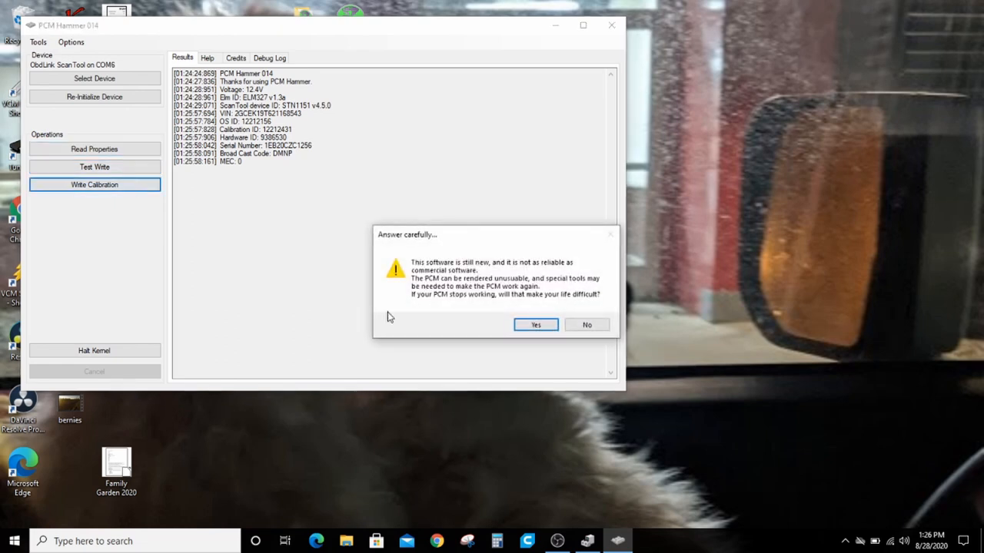
mouse_move(404, 258)
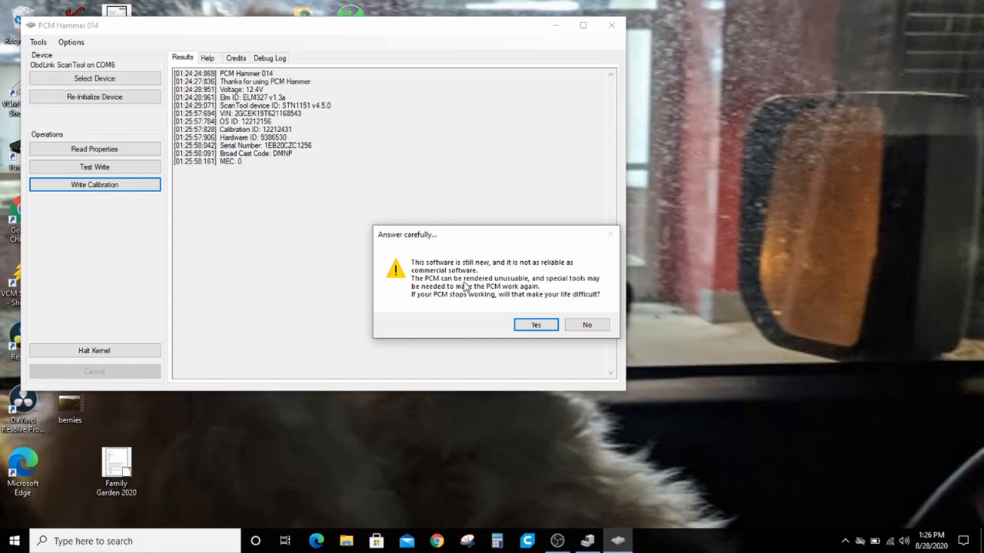
mouse_move(439, 298)
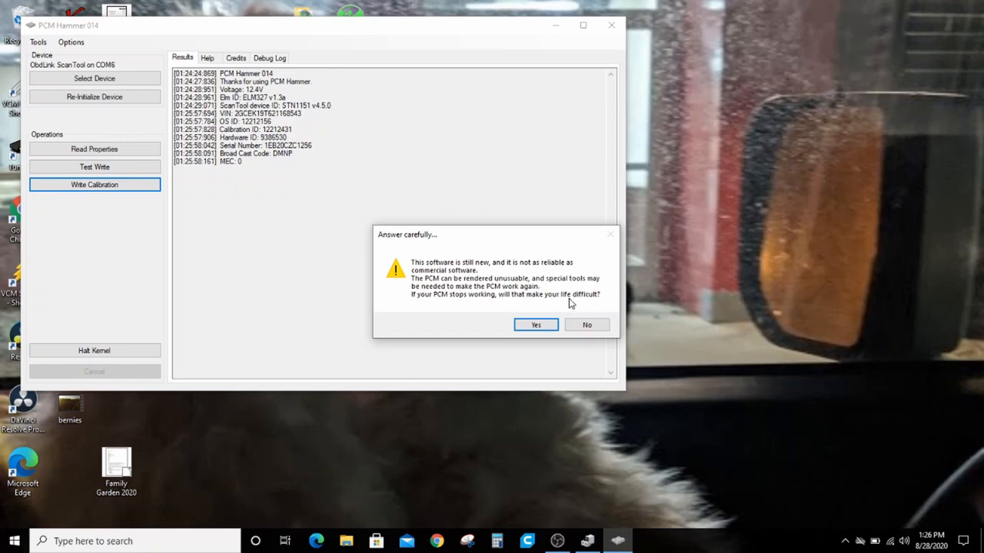
mouse_move(555, 298)
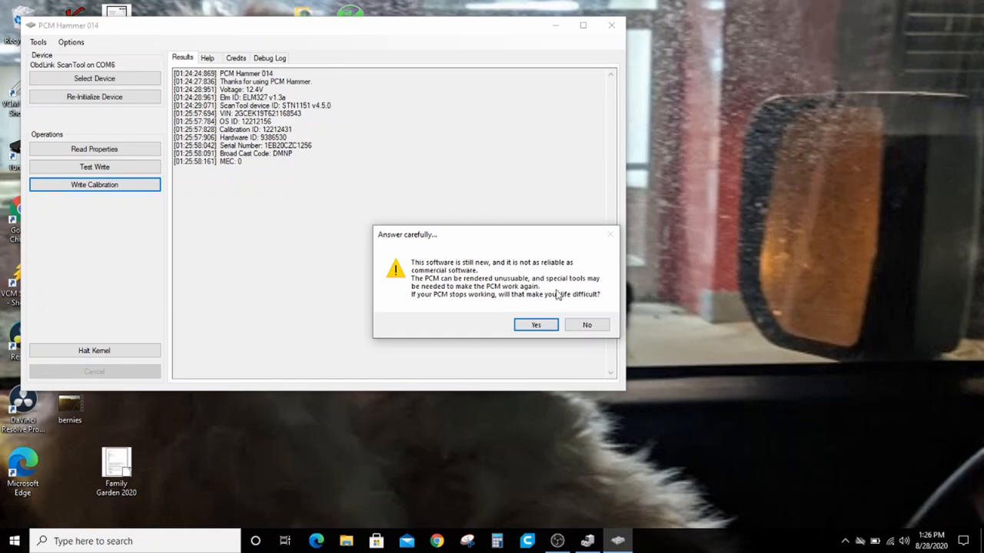
mouse_move(578, 289)
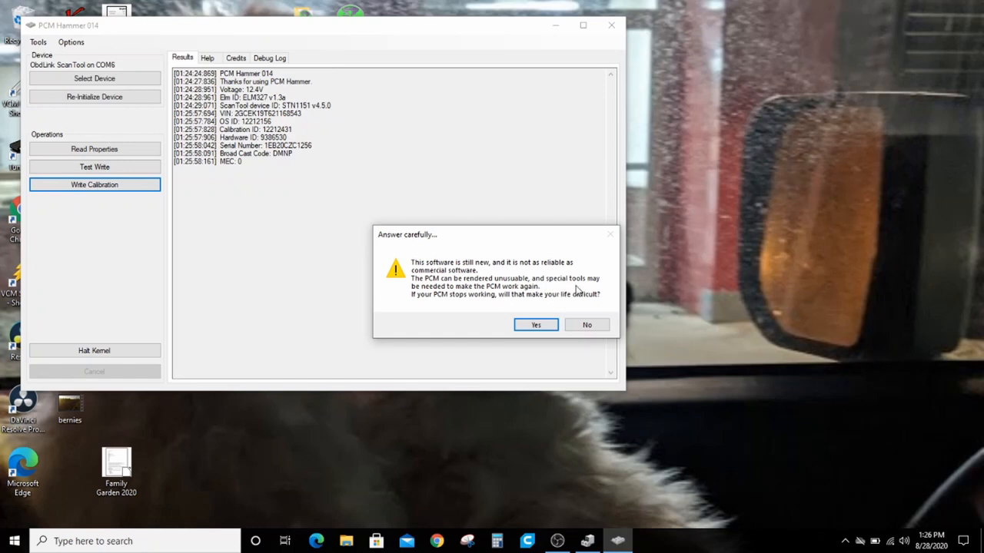
mouse_move(594, 338)
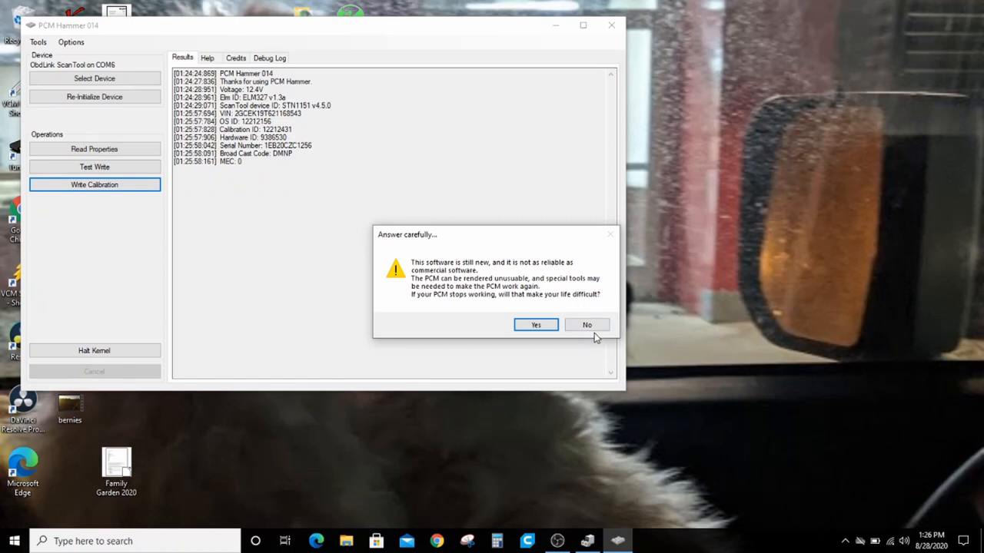
- Answer No to the 'will a bricked PCM make your life difficult?' warning
left_click(535, 325)
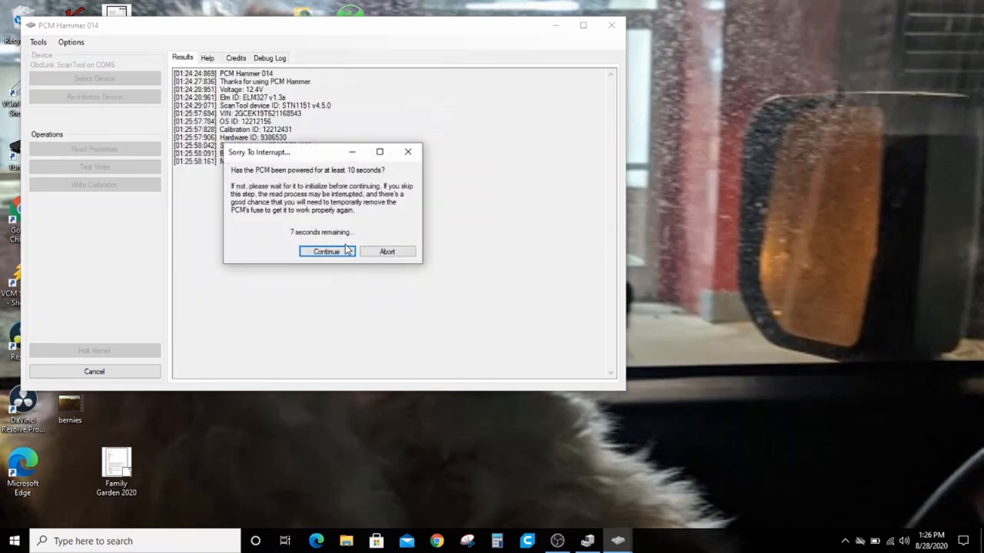
- Continue past the ten-second power prompt, reaching the OS ID mismatch in the validation log
left_click(326, 252)
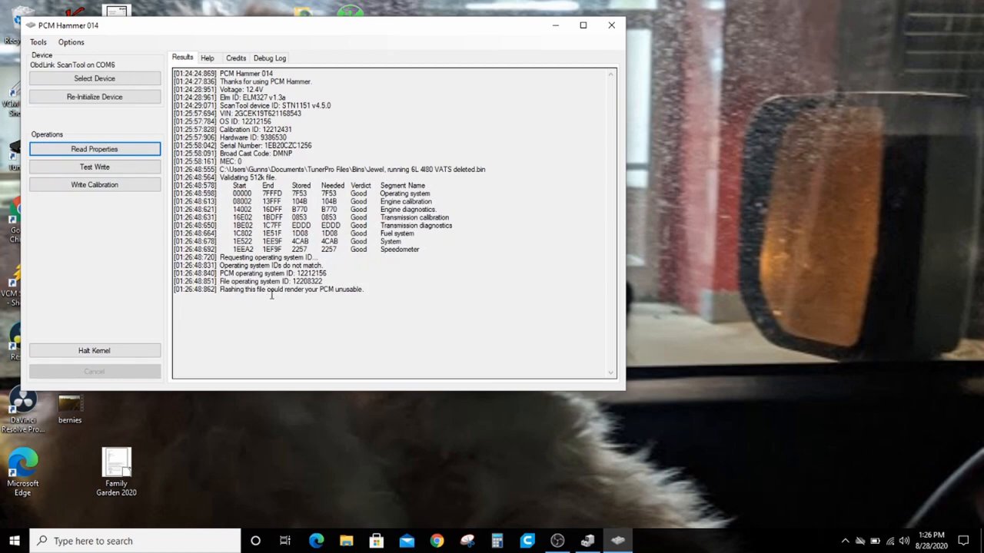
mouse_move(269, 267)
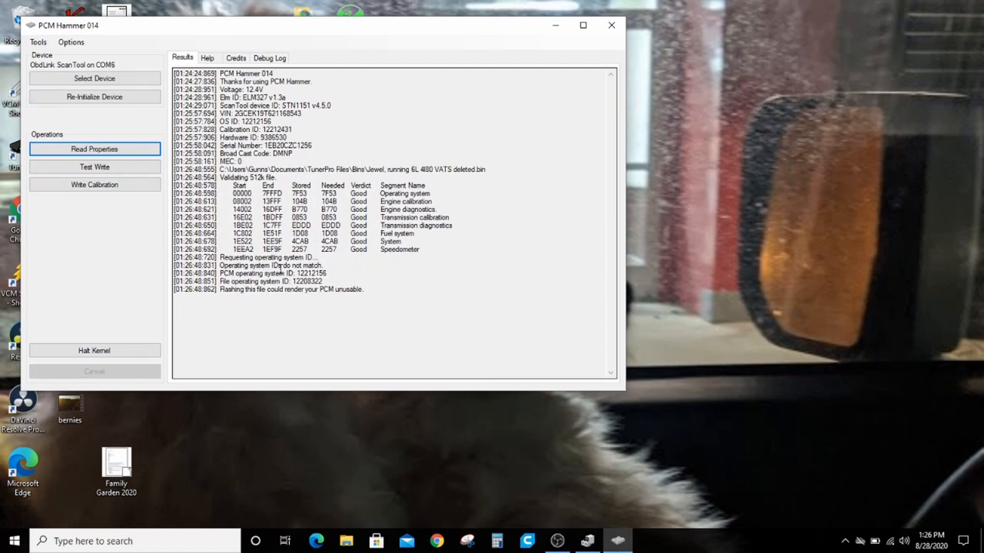
mouse_move(299, 292)
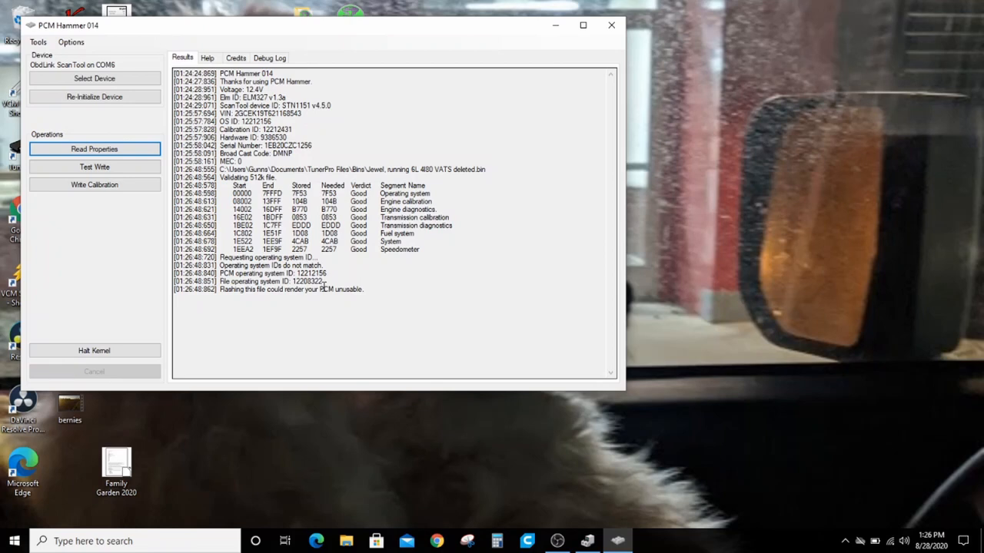
mouse_move(324, 275)
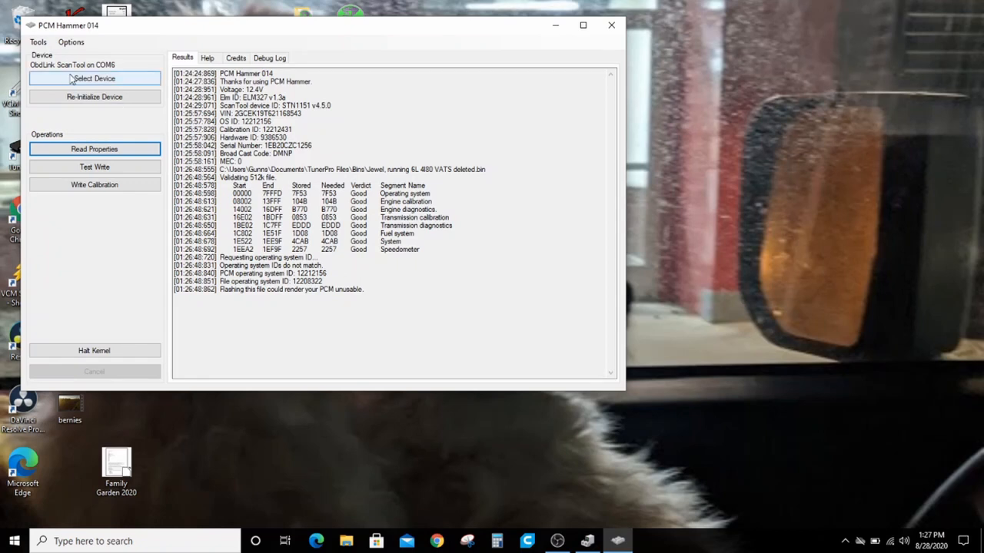
- Start Write OS, Calibration & Boot with the TunerPro bin file, accepting the risk and power prompts
left_click(40, 38)
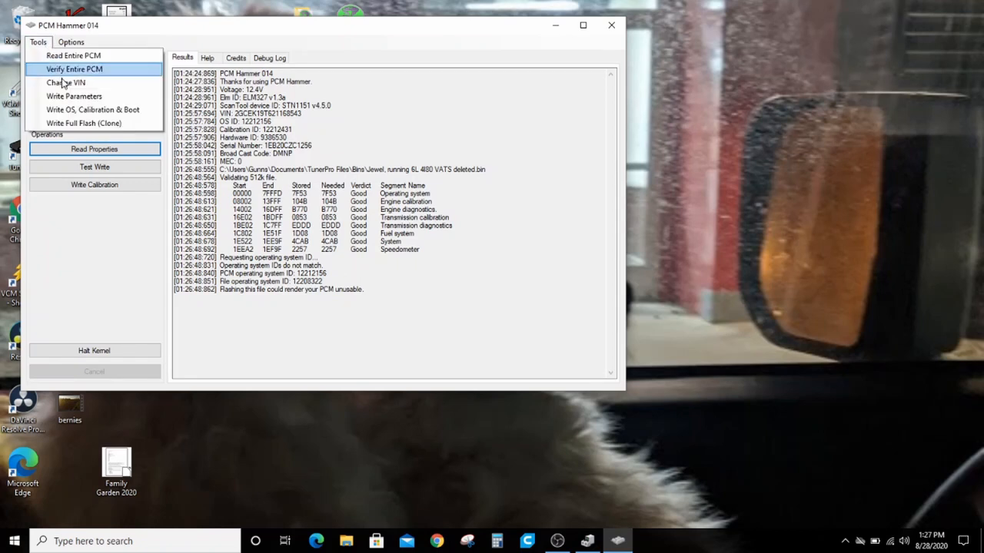
mouse_move(100, 109)
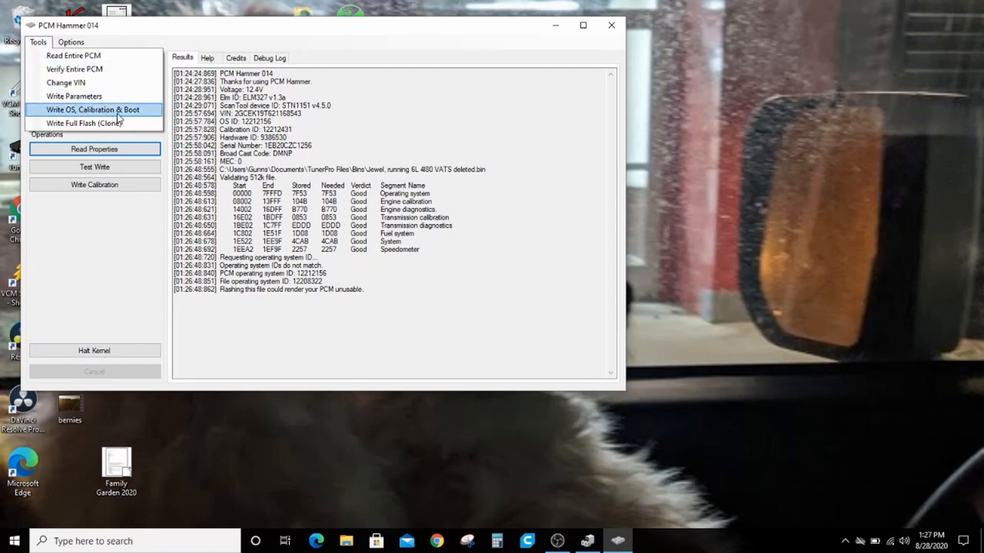
left_click(98, 109)
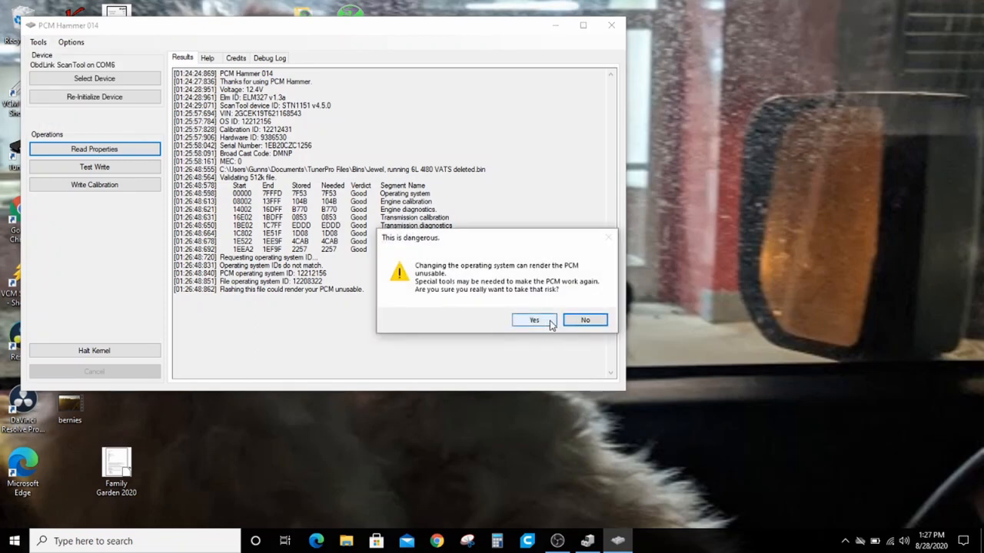
left_click(533, 320)
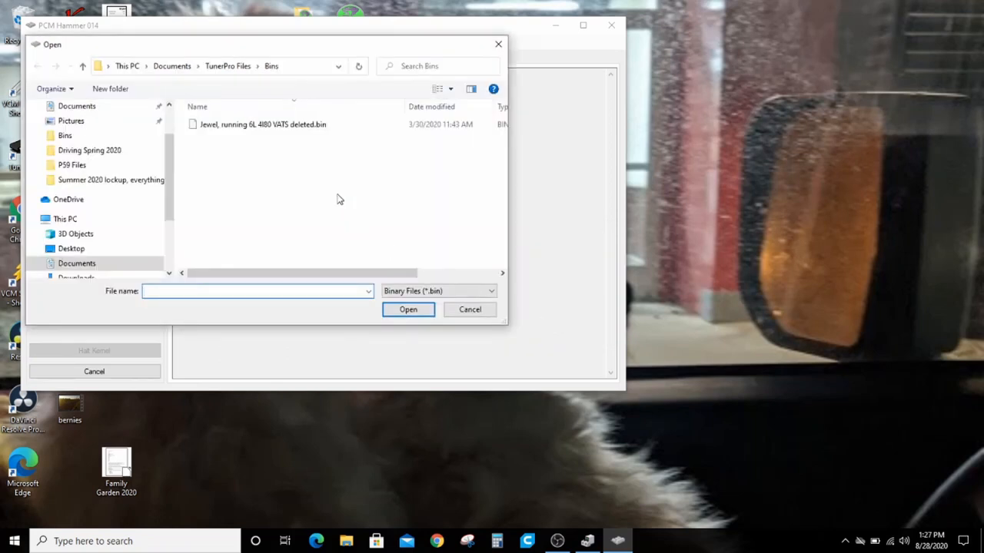
left_click(408, 310)
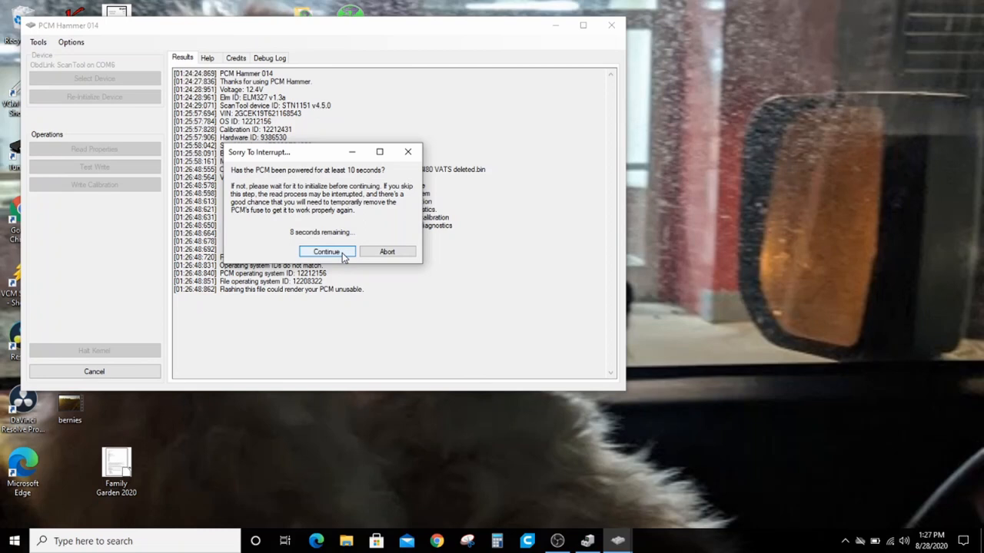
left_click(326, 252)
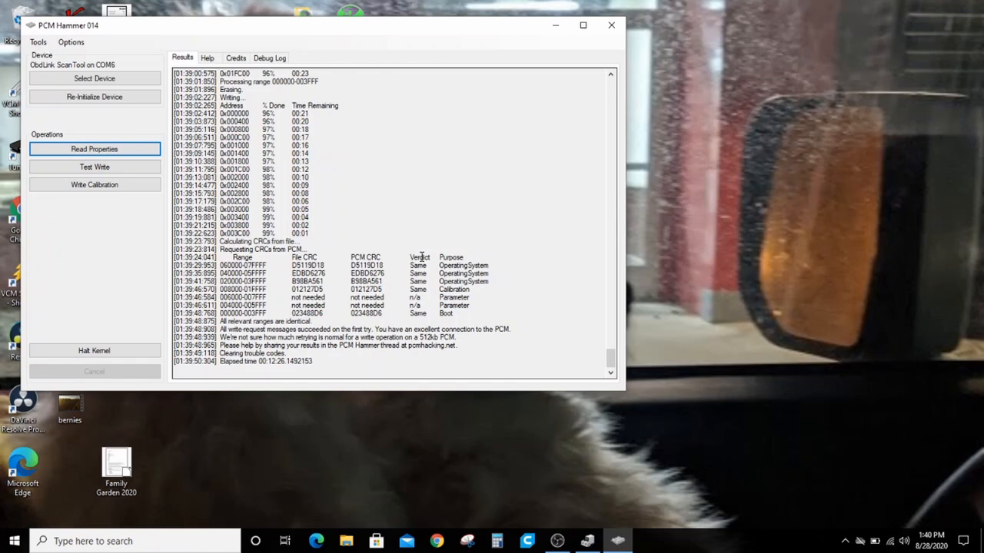
mouse_move(106, 45)
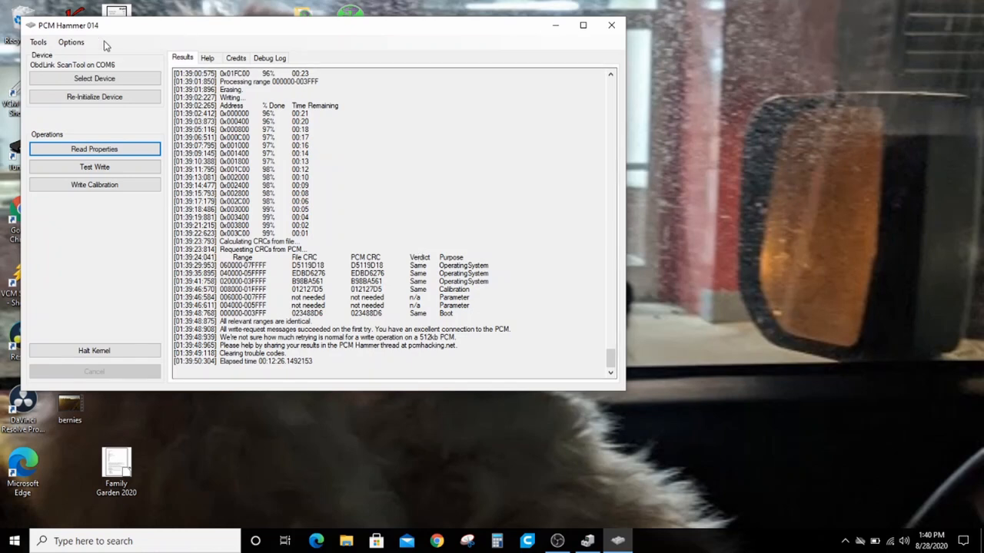
left_click(36, 40)
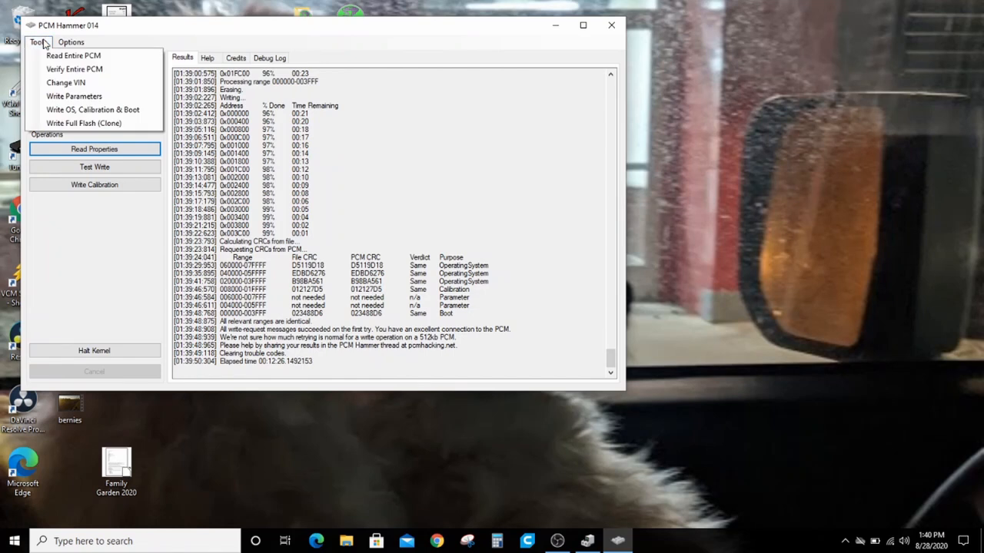
left_click(37, 40)
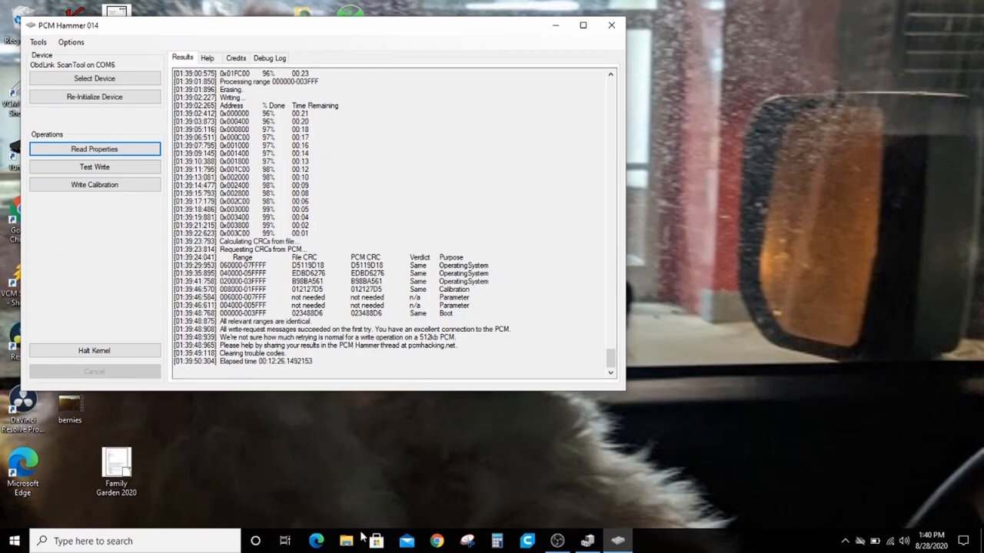
left_click(344, 541)
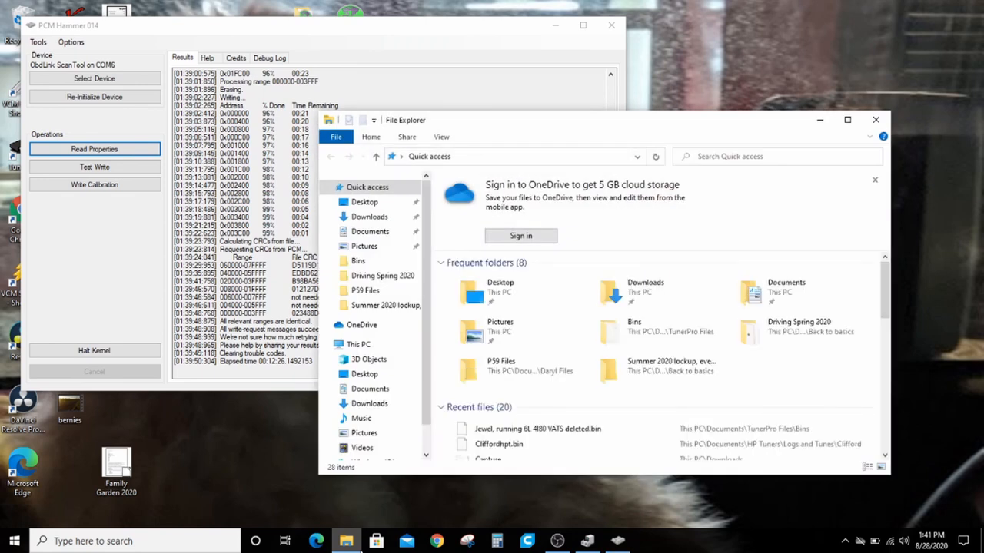
mouse_move(876, 120)
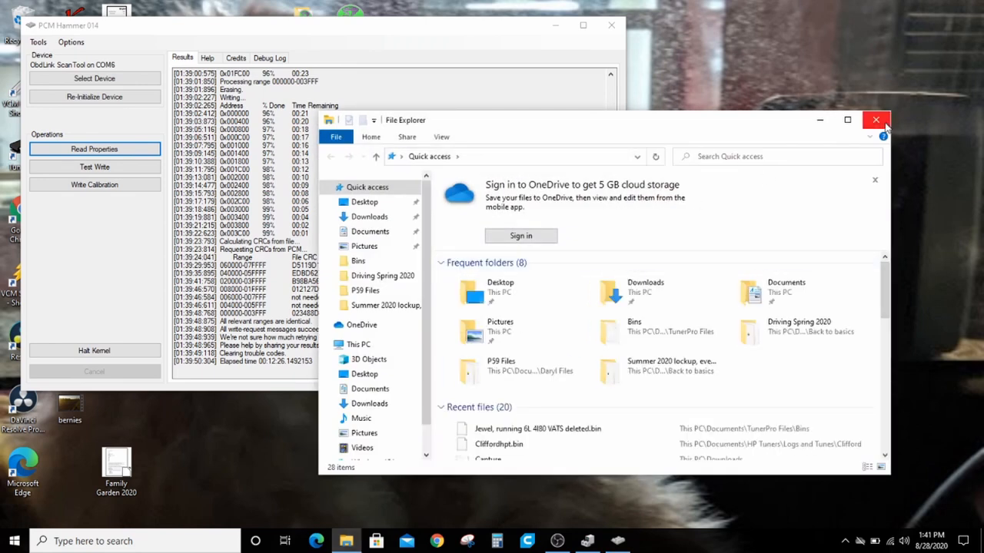
left_click(876, 120)
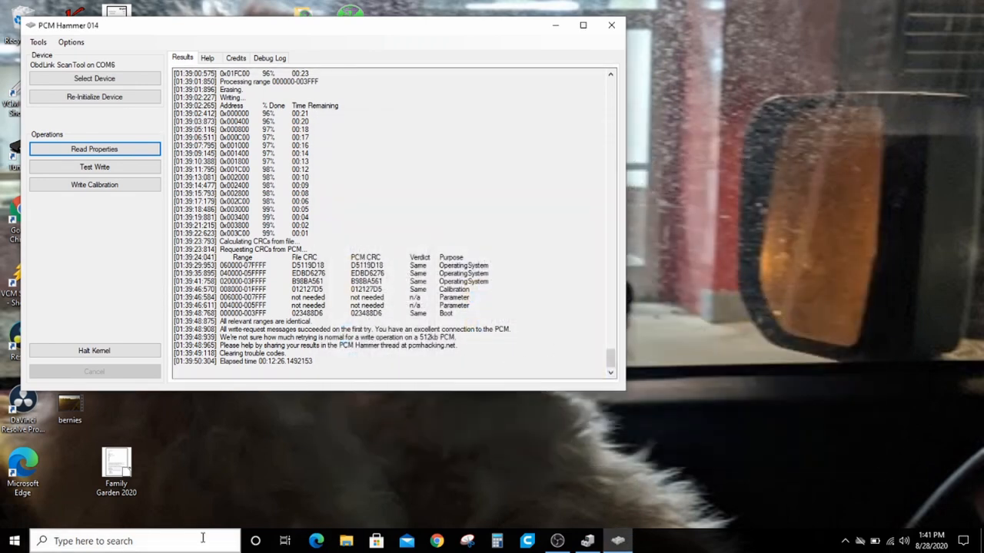
- Search Windows Start for 'pcm' to surface the PcmHammer014 folder as best match
left_click(123, 541)
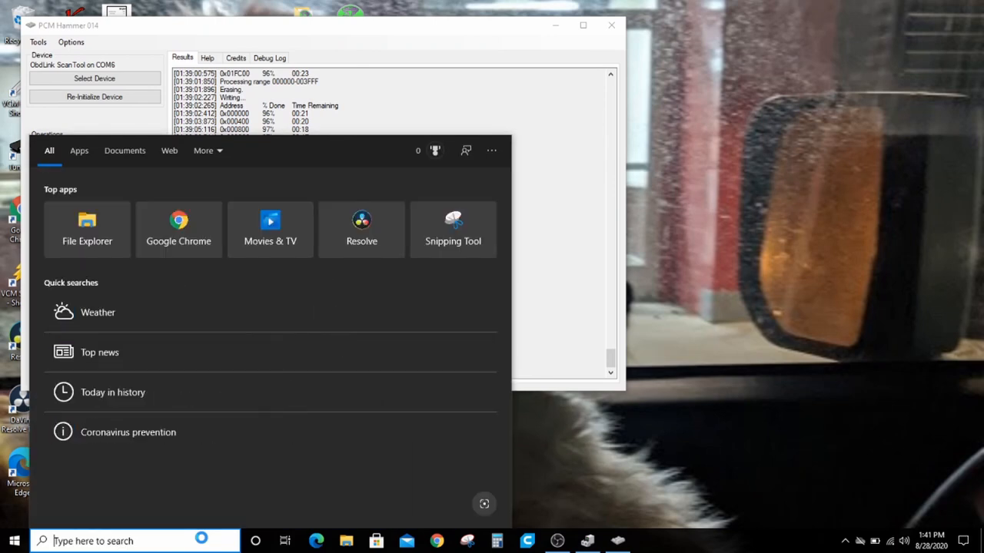
type("pcm")
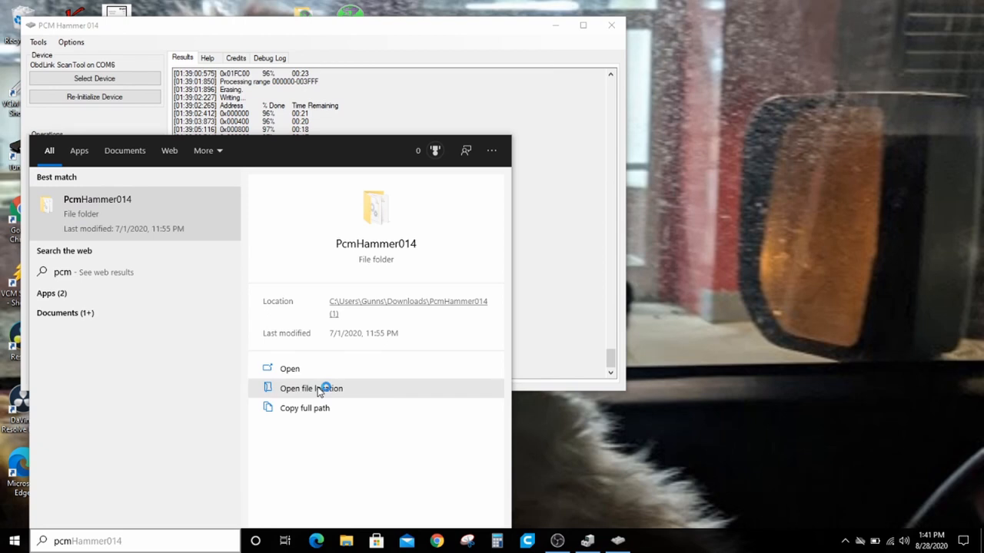
mouse_move(644, 291)
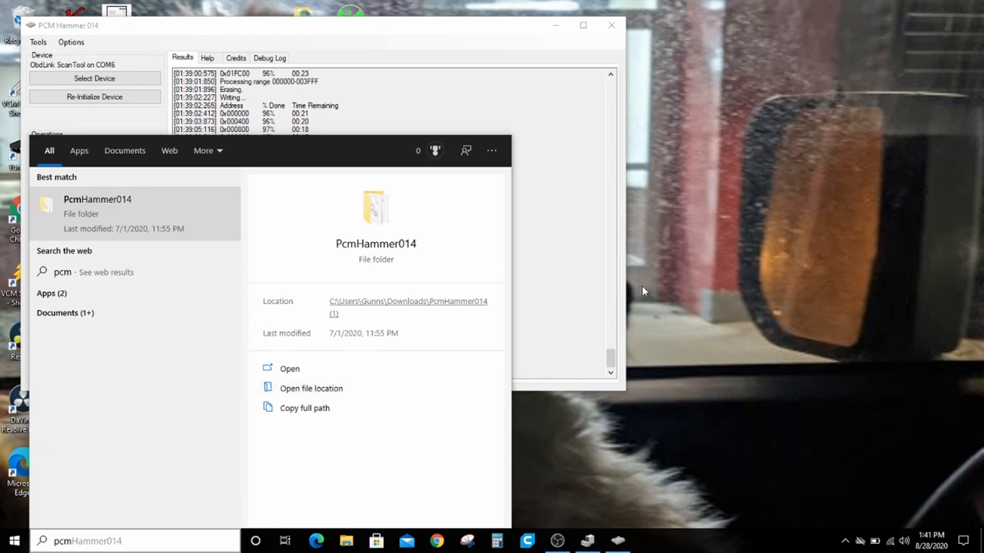